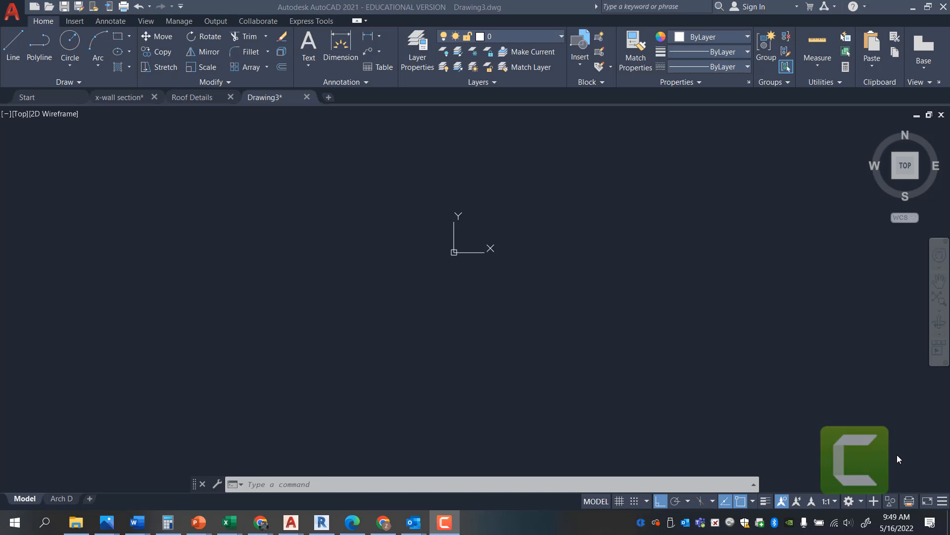
pyautogui.moveTo(295, 141)
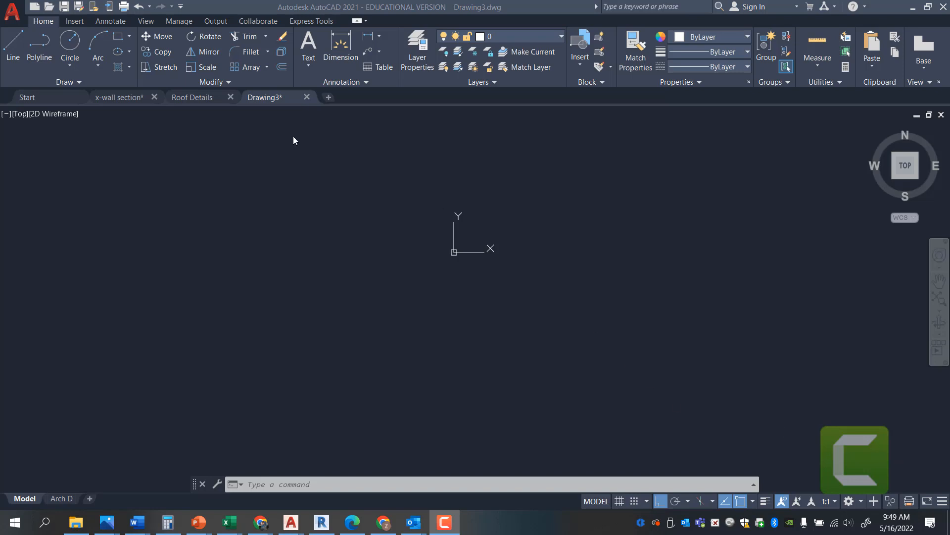
pyautogui.moveTo(122, 33)
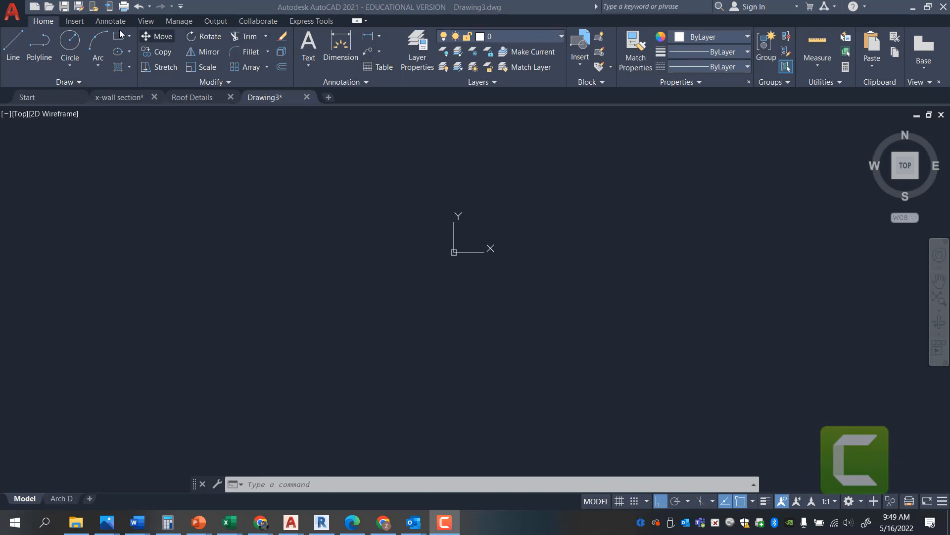
pyautogui.moveTo(590, 110)
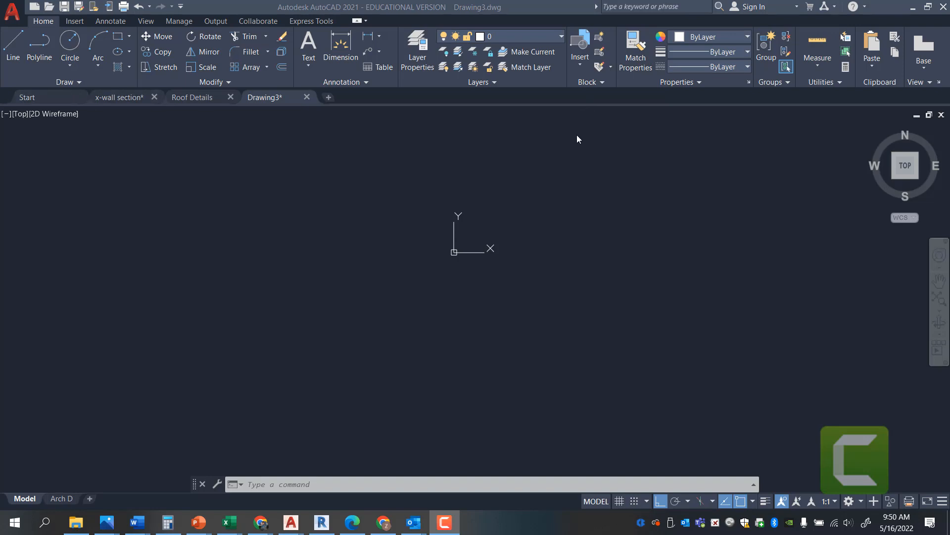
pyautogui.moveTo(571, 164)
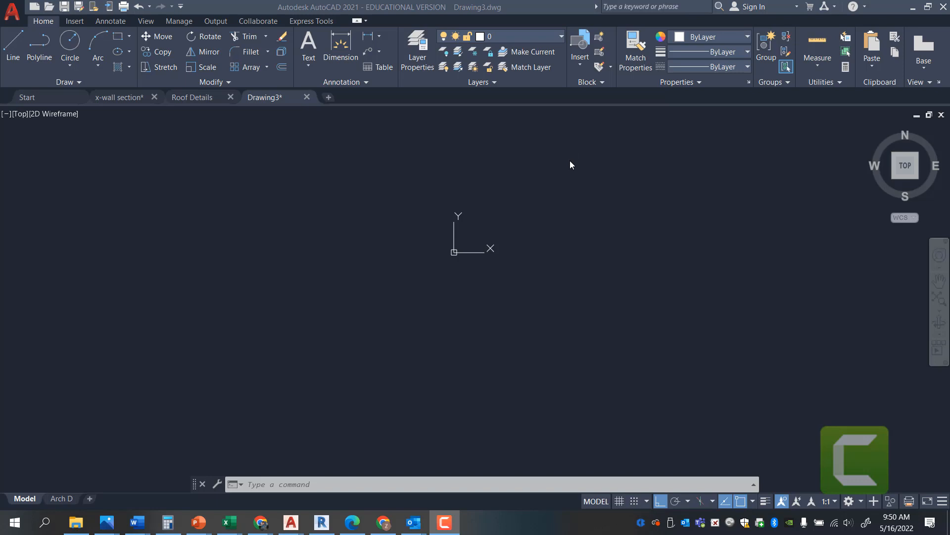
pyautogui.moveTo(568, 189)
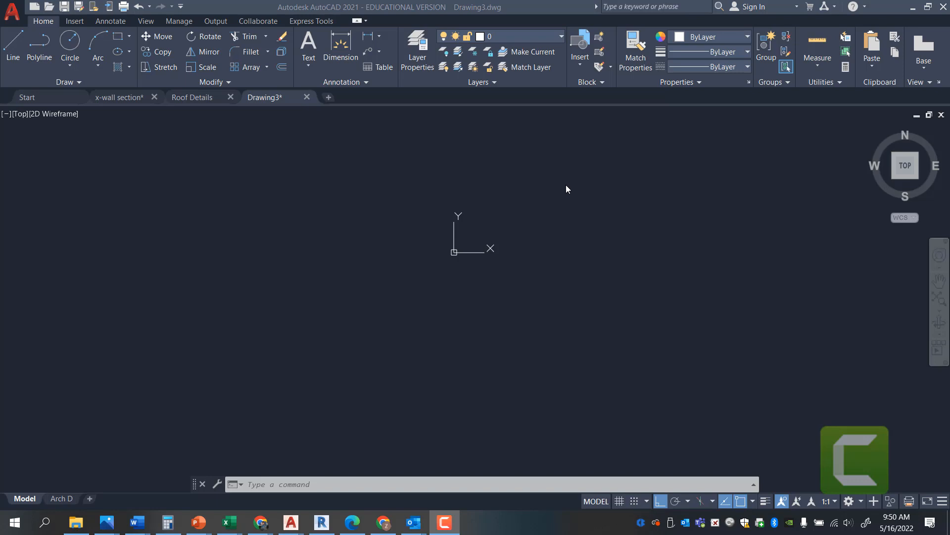
pyautogui.moveTo(565, 195)
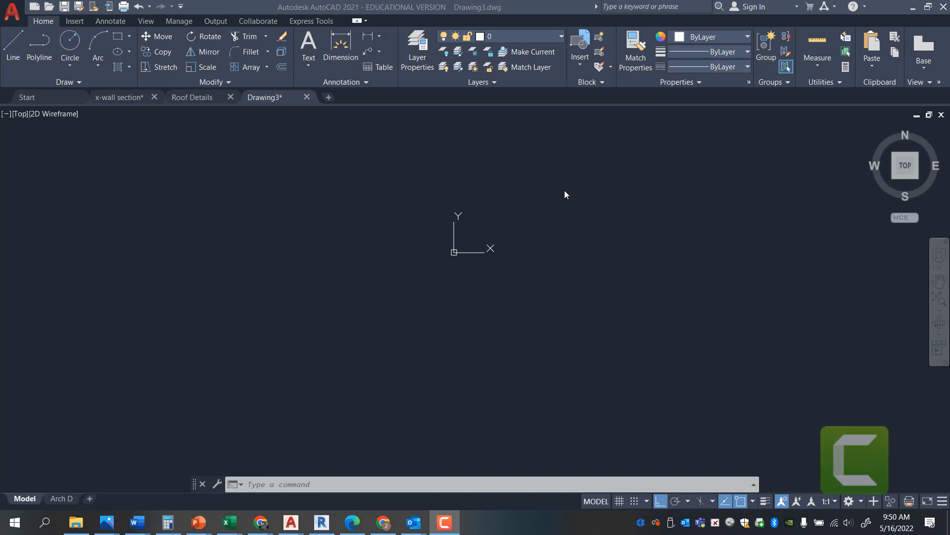
pyautogui.moveTo(570, 234)
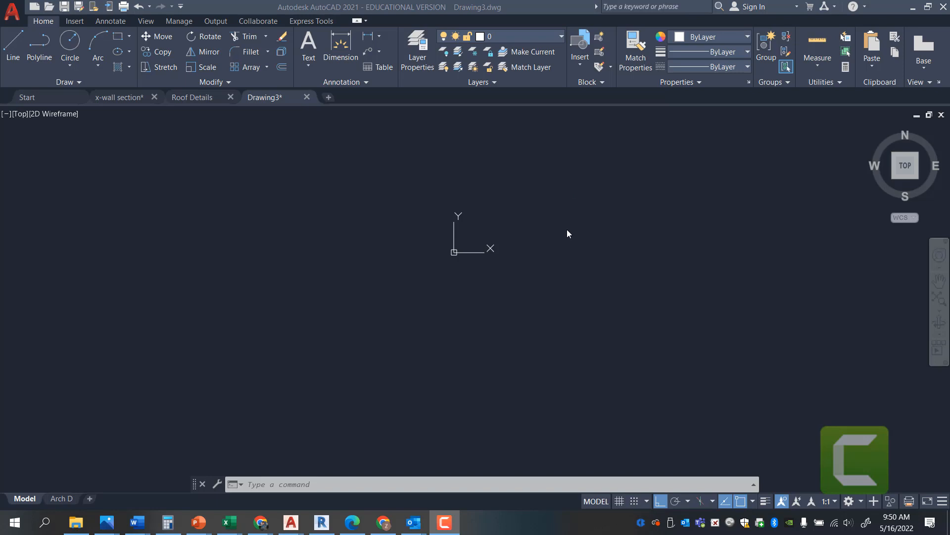
pyautogui.moveTo(570, 239)
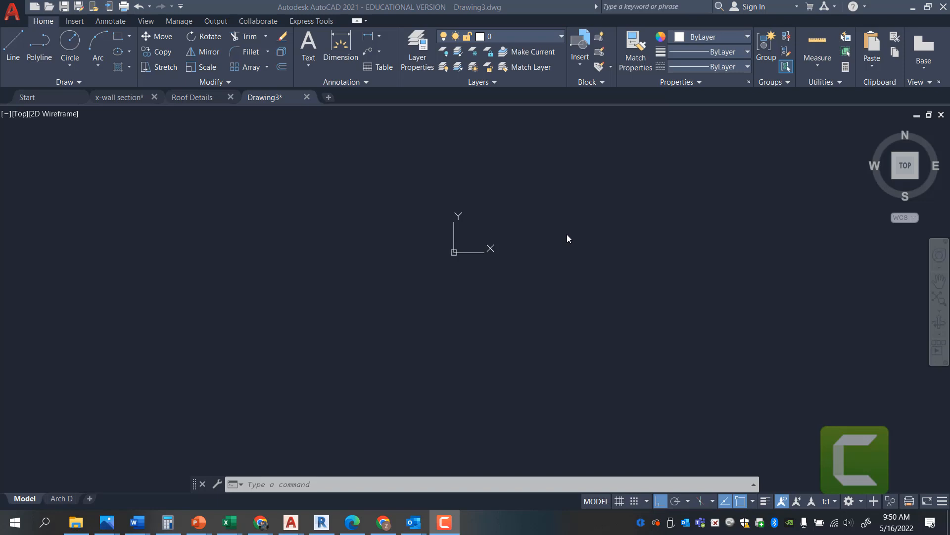
pyautogui.moveTo(573, 248)
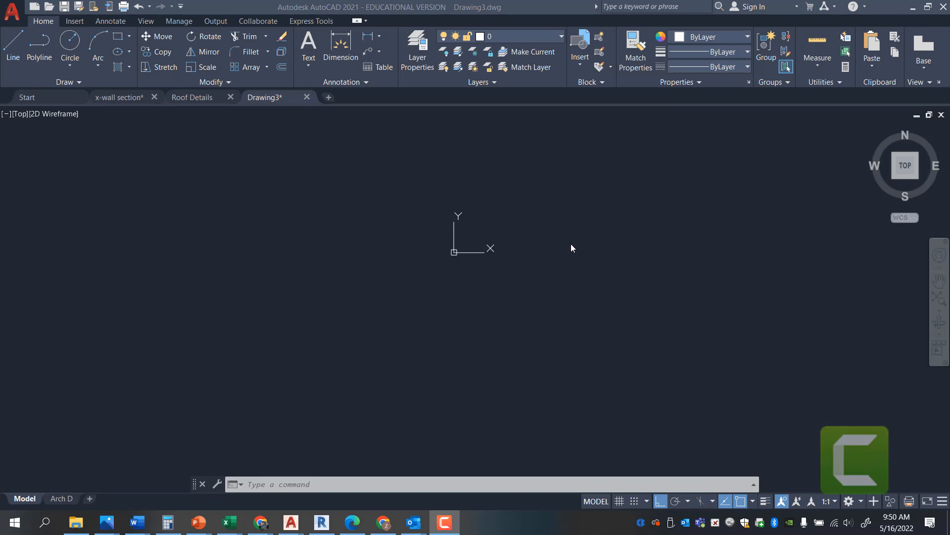
pyautogui.moveTo(577, 318)
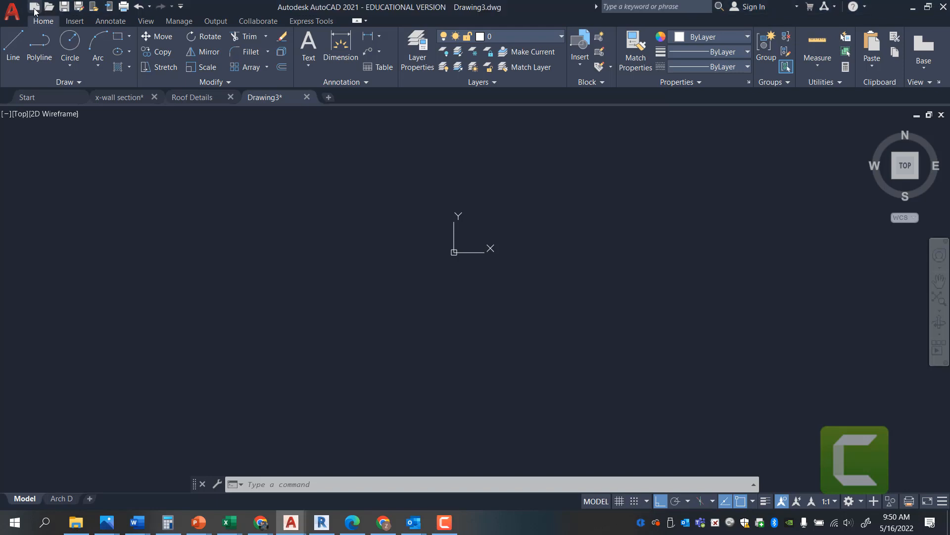
# Step: Close the new-drawing template picker without opening a file, then enter UN for units
pyautogui.click(47, 6)
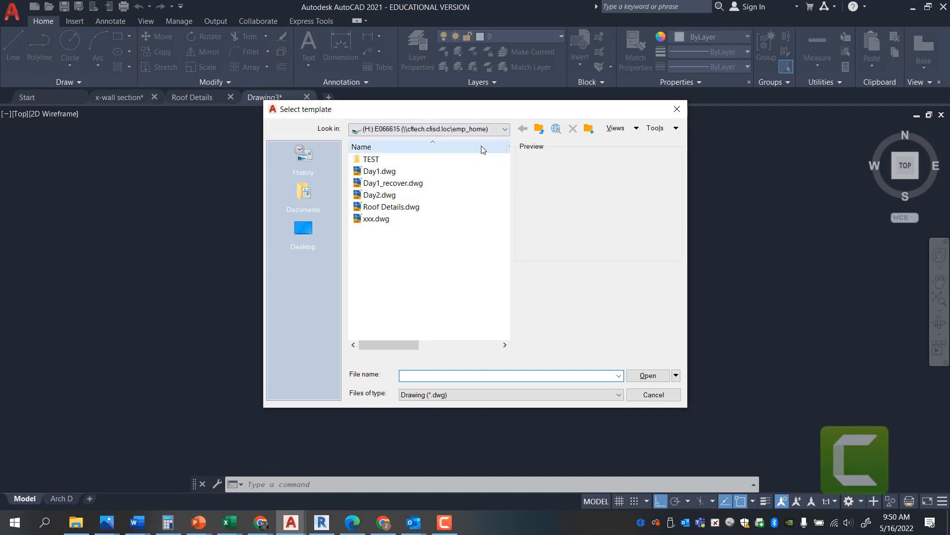
pyautogui.click(505, 129)
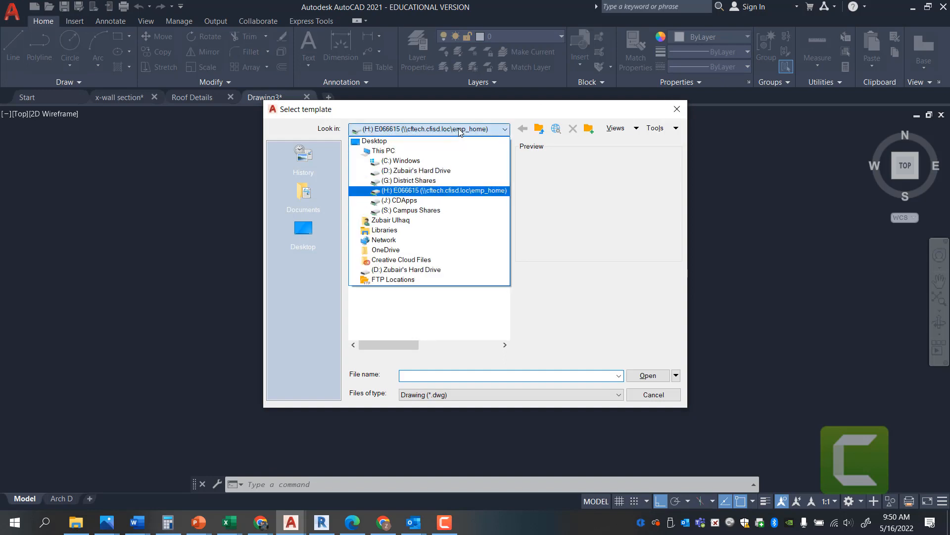
pyautogui.click(374, 140)
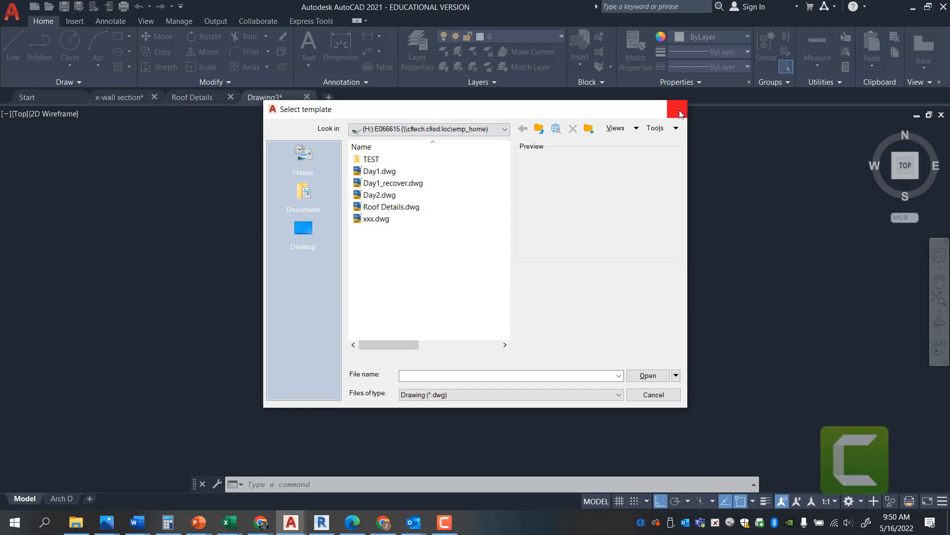
pyautogui.click(673, 107)
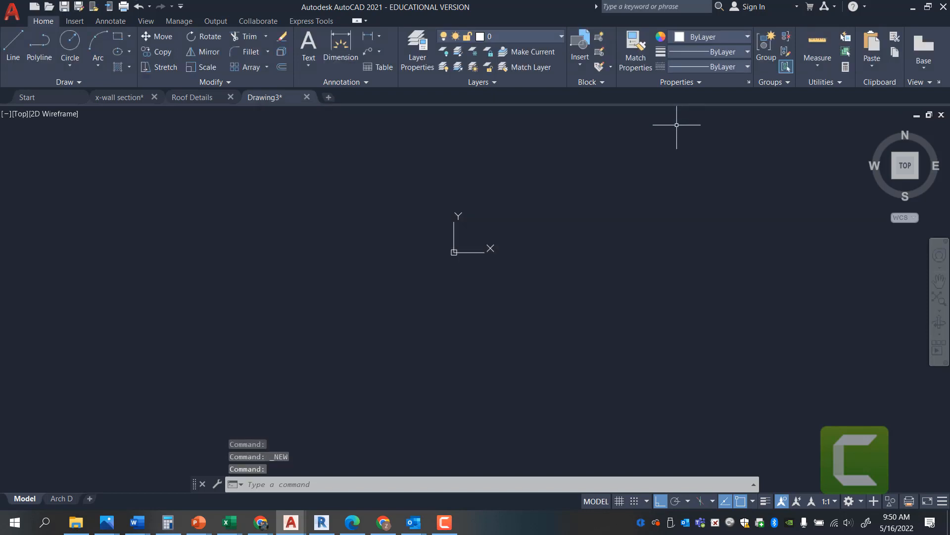
pyautogui.moveTo(673, 140)
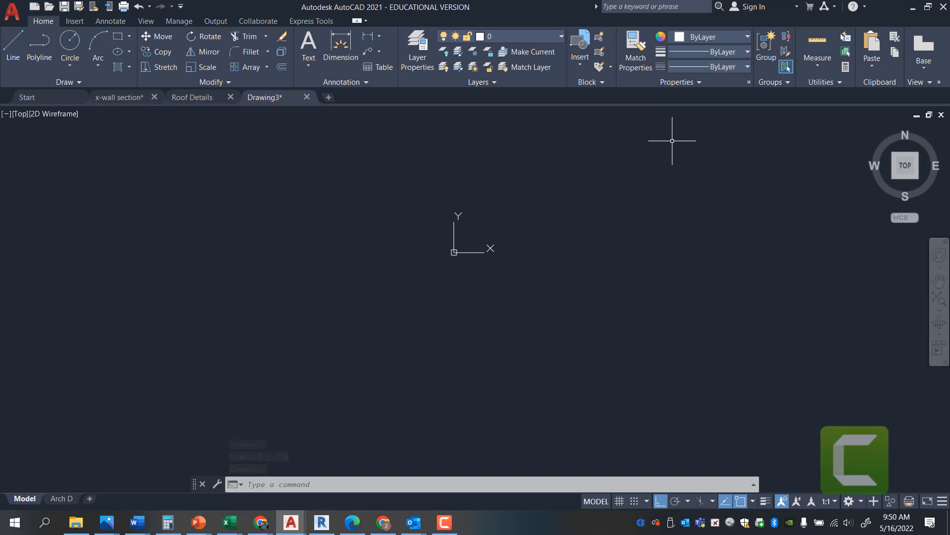
pyautogui.moveTo(666, 145)
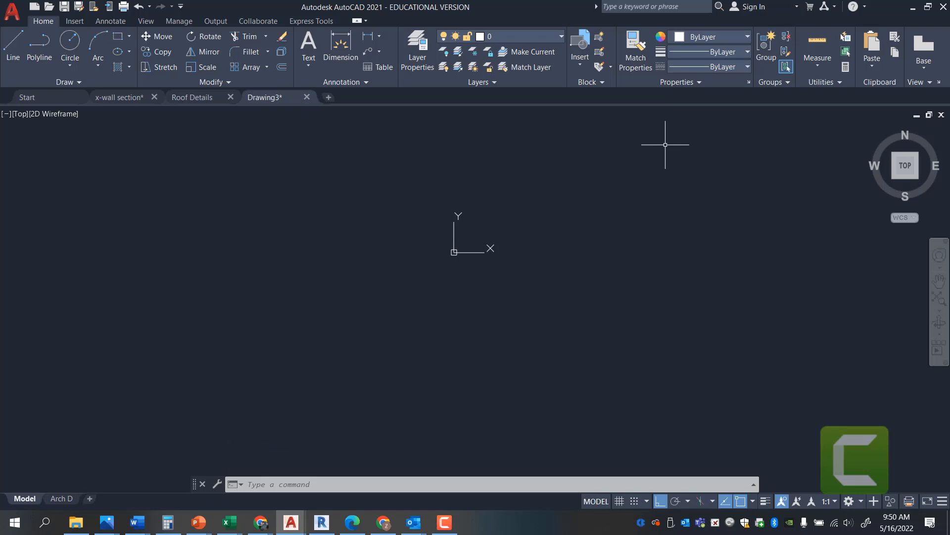
pyautogui.moveTo(625, 169)
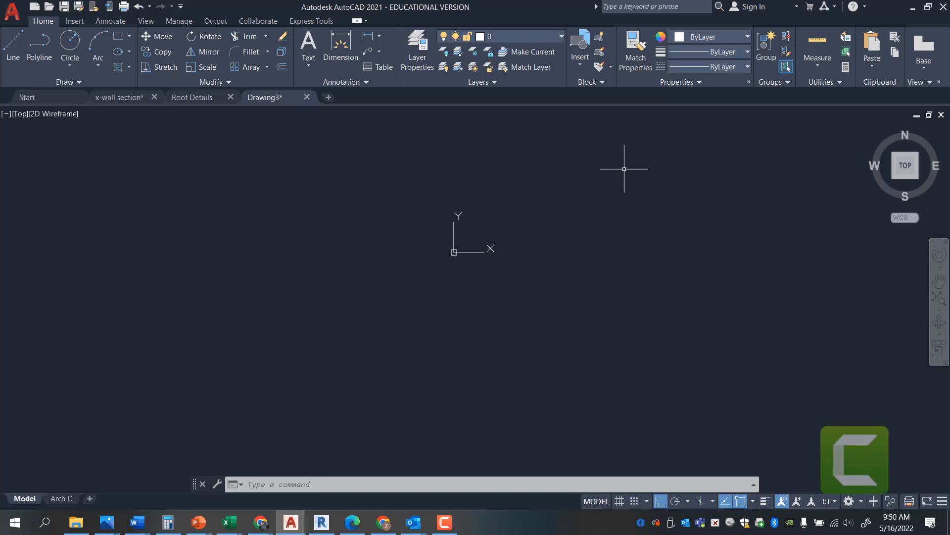
pyautogui.moveTo(601, 188)
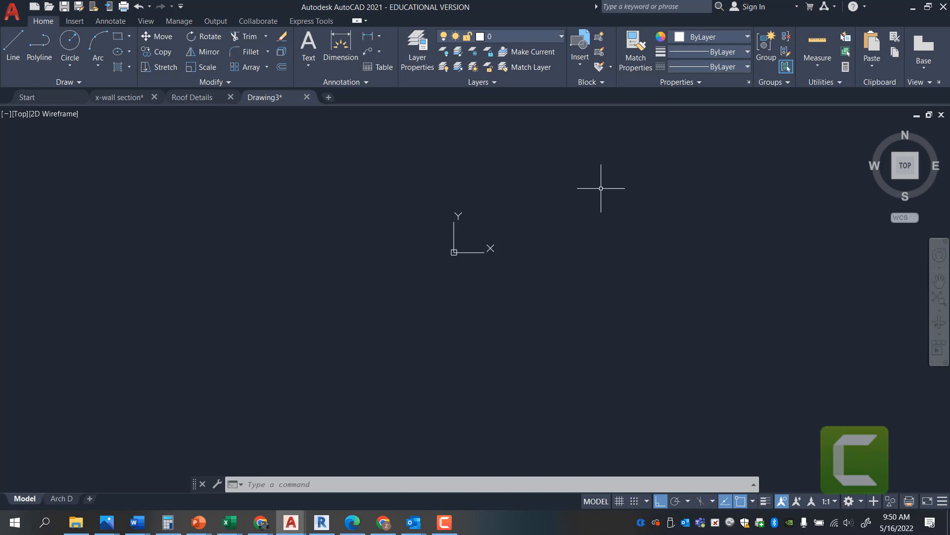
pyautogui.write('UN')
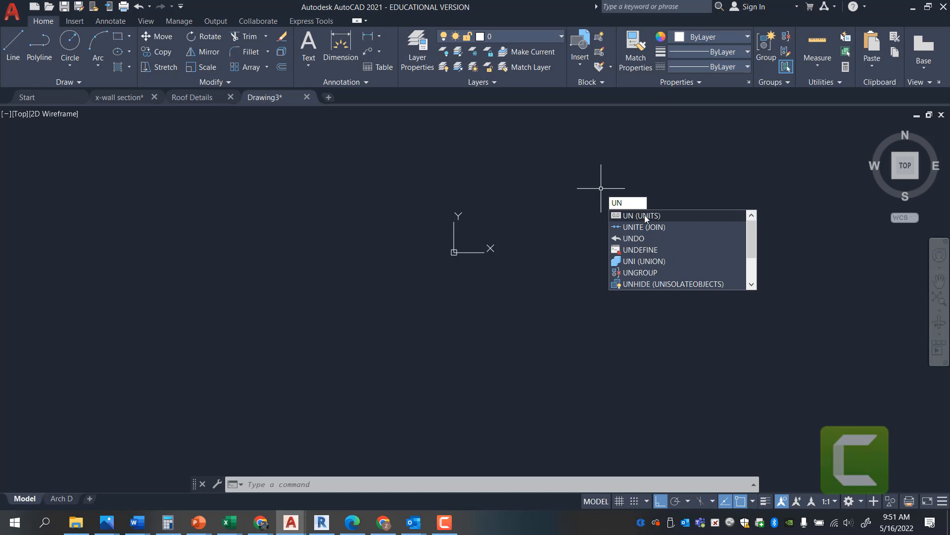
pyautogui.moveTo(645, 216)
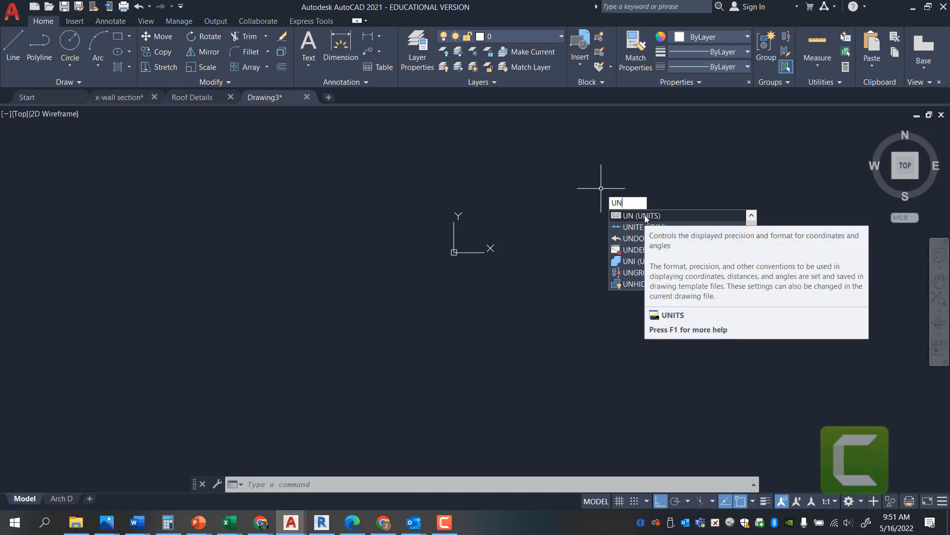
# Step: Choose Architectural length units, 0'-0 1/256" precision and Inches insertion scale, then confirm
pyautogui.click(642, 215)
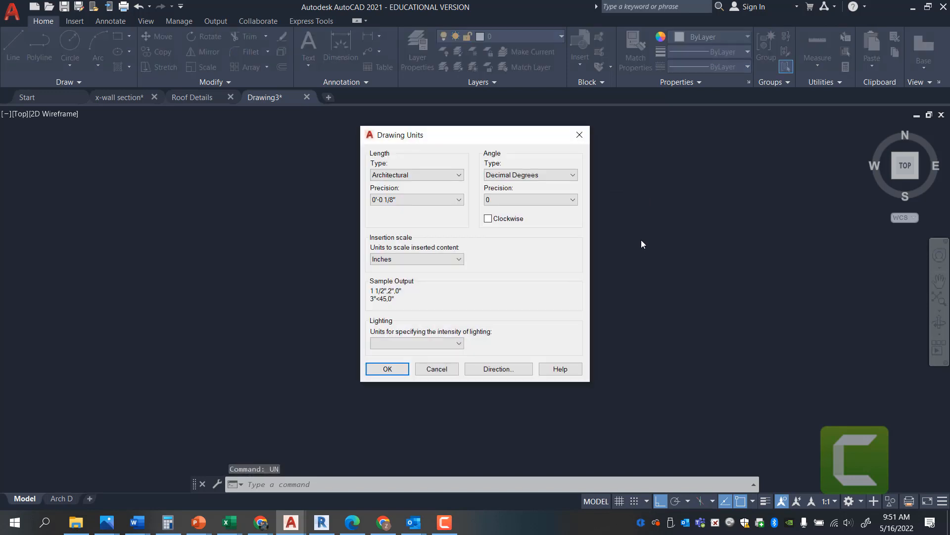
pyautogui.moveTo(436, 204)
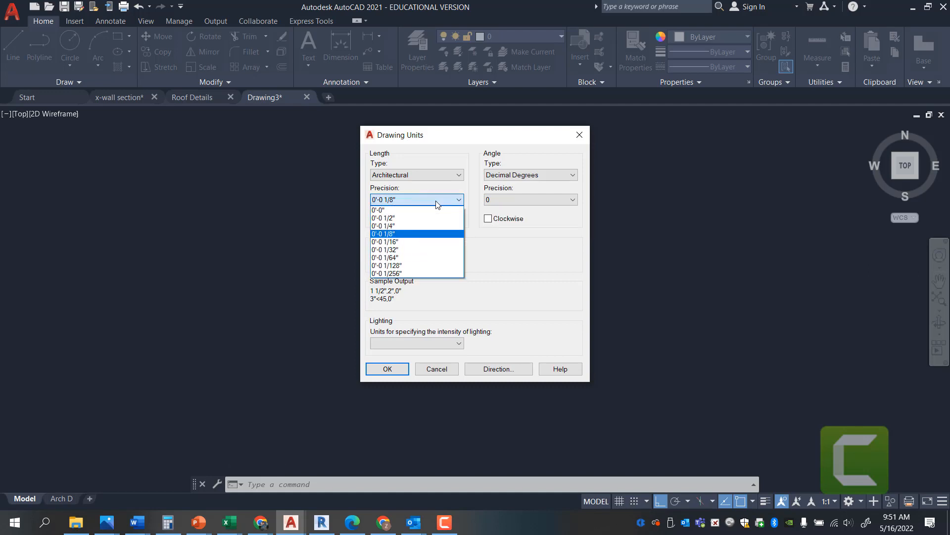
pyautogui.click(386, 273)
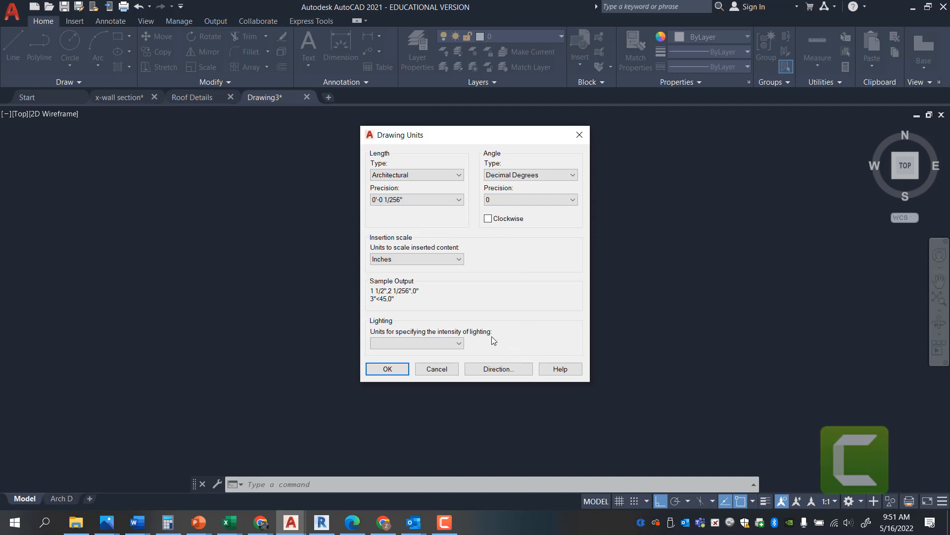
pyautogui.moveTo(469, 355)
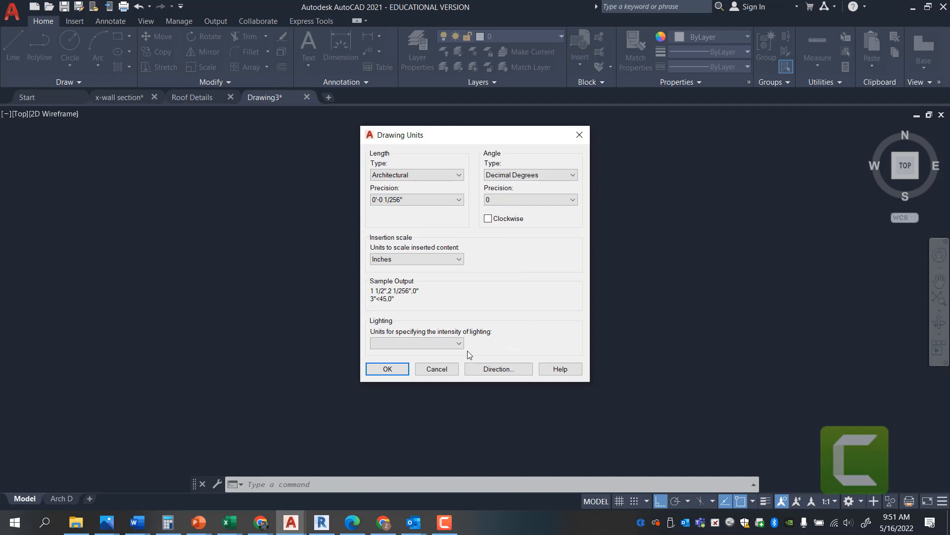
pyautogui.moveTo(459, 357)
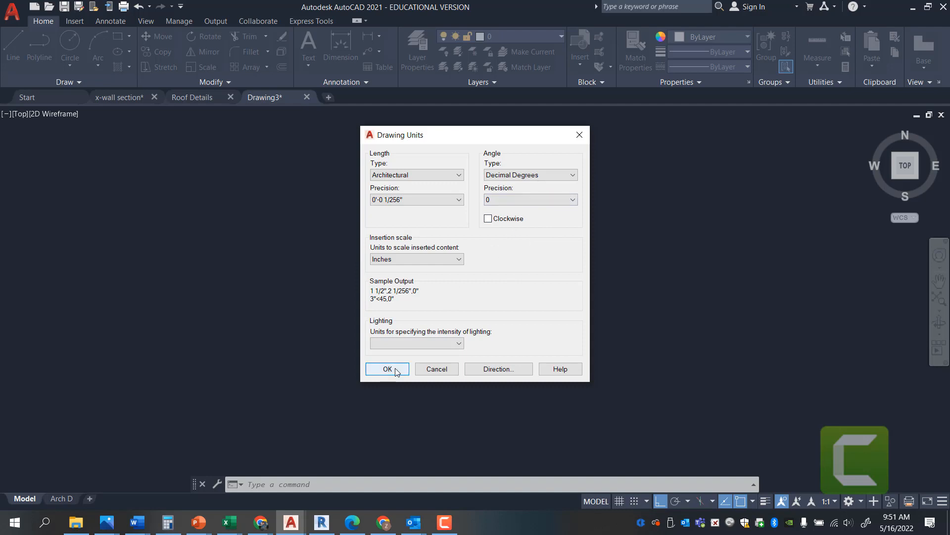
pyautogui.click(387, 369)
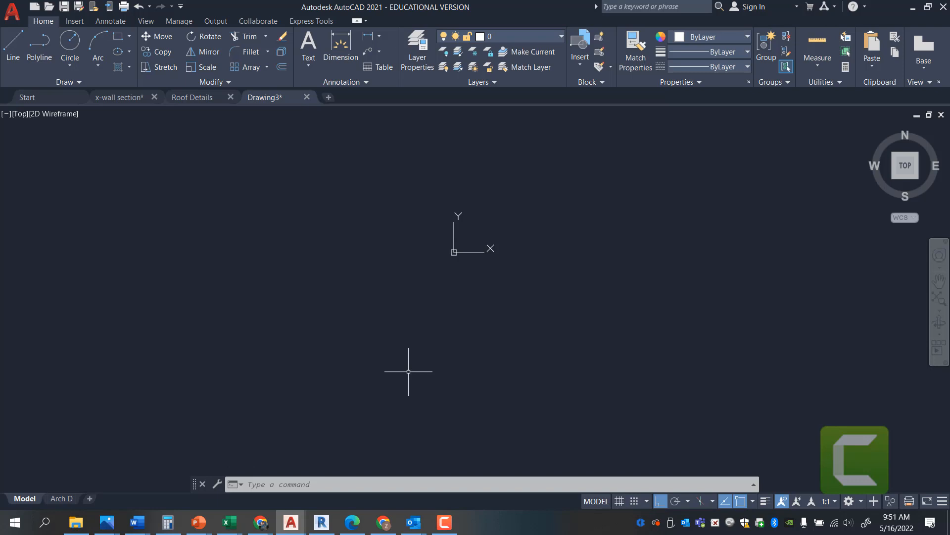
# Step: Through OS, add Geometric Center, Node and Perpendicular object snaps to the active modes
pyautogui.write('OS')
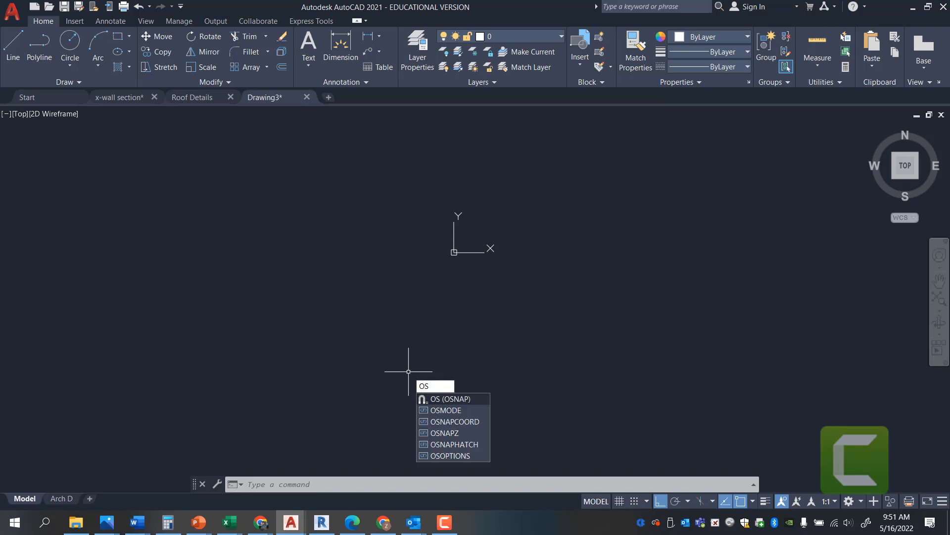
pyautogui.press('Enter')
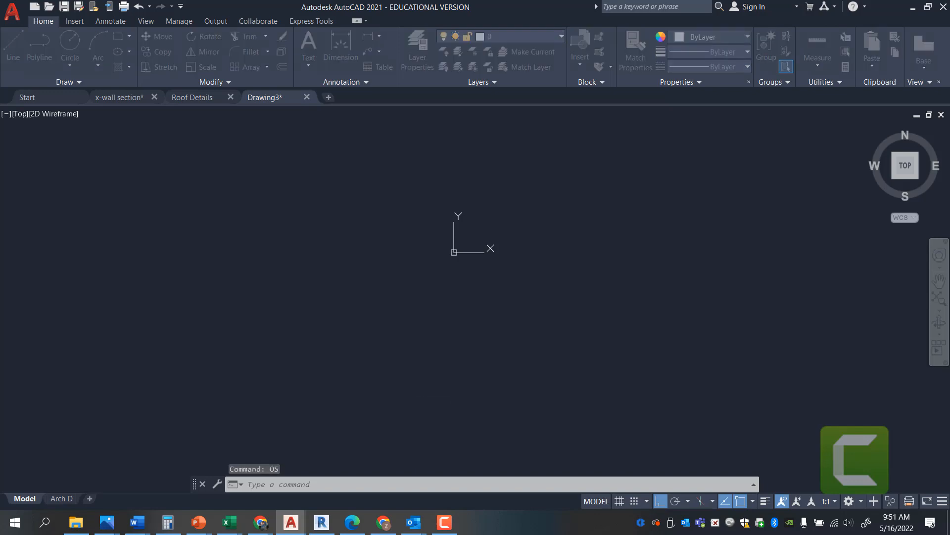
pyautogui.press('Enter')
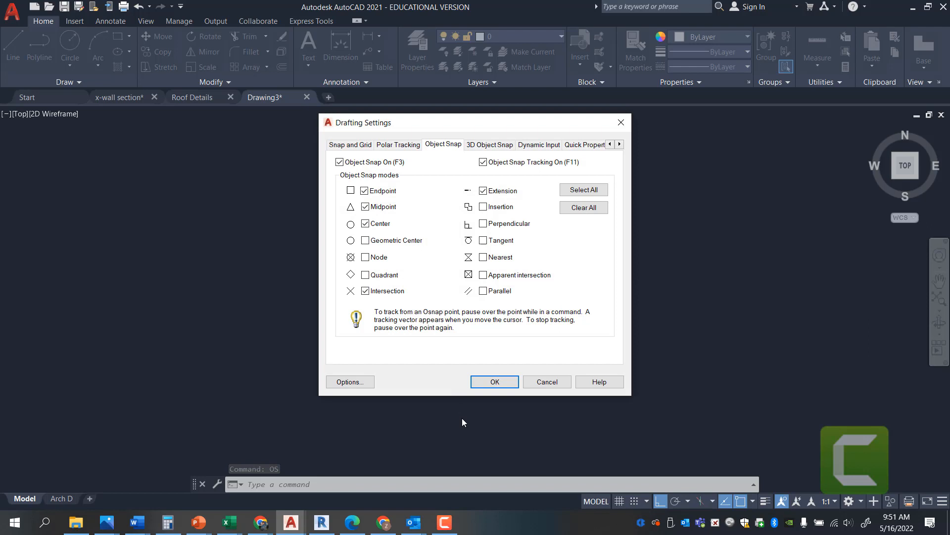
pyautogui.moveTo(503, 315)
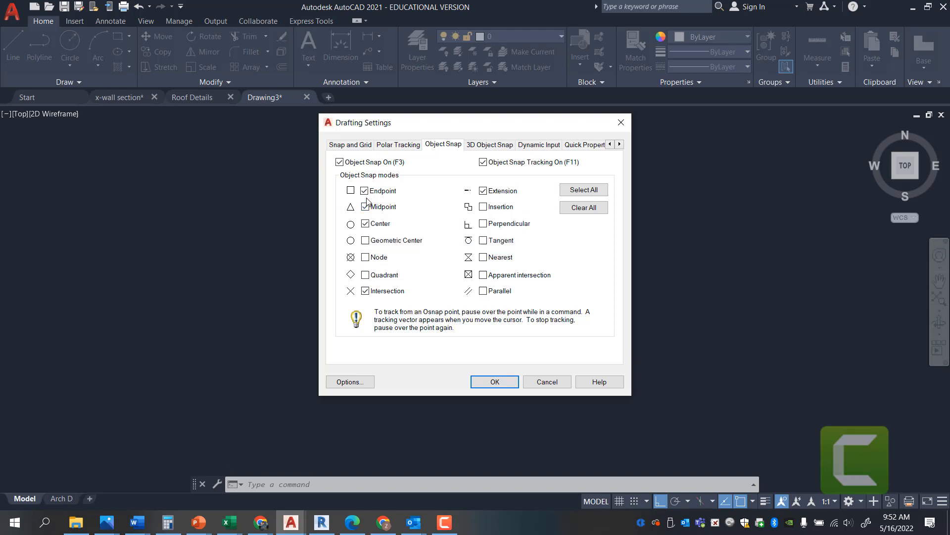
pyautogui.click(364, 207)
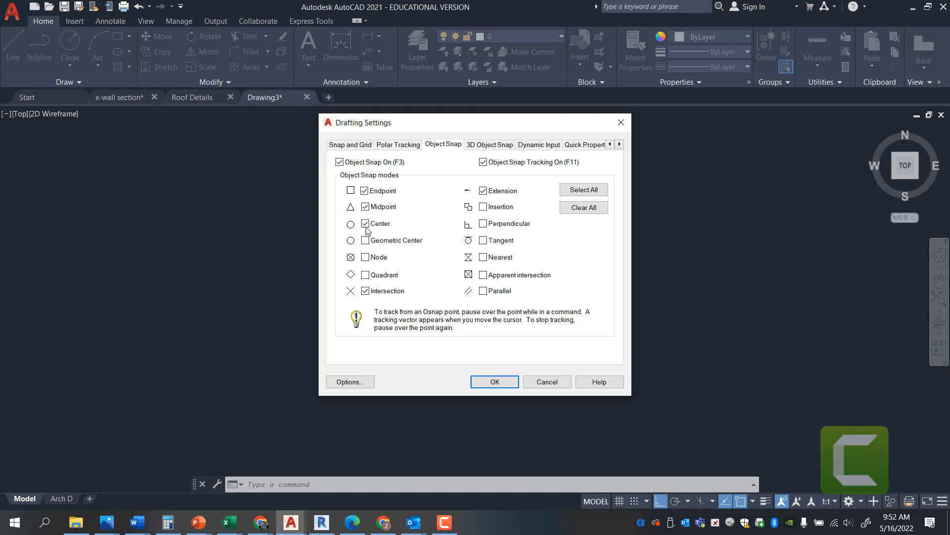
pyautogui.click(365, 240)
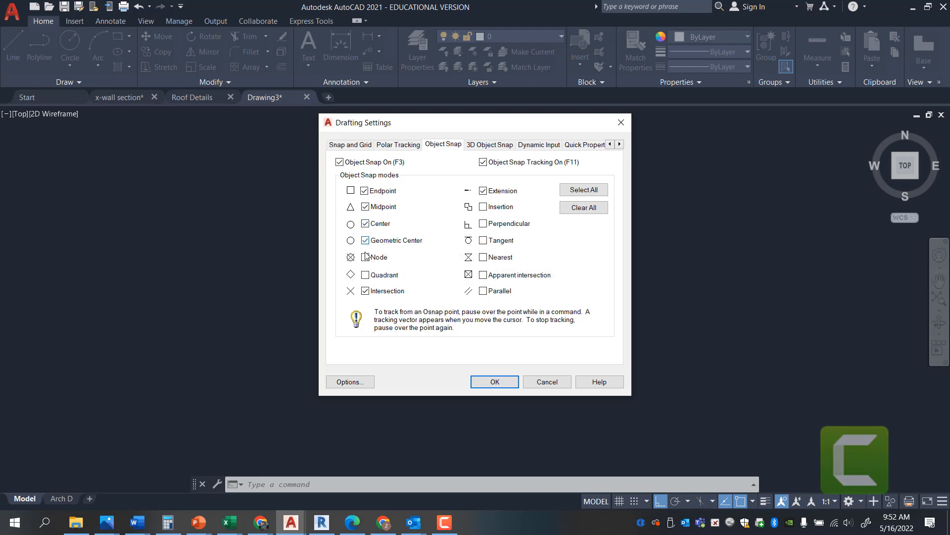
pyautogui.click(364, 257)
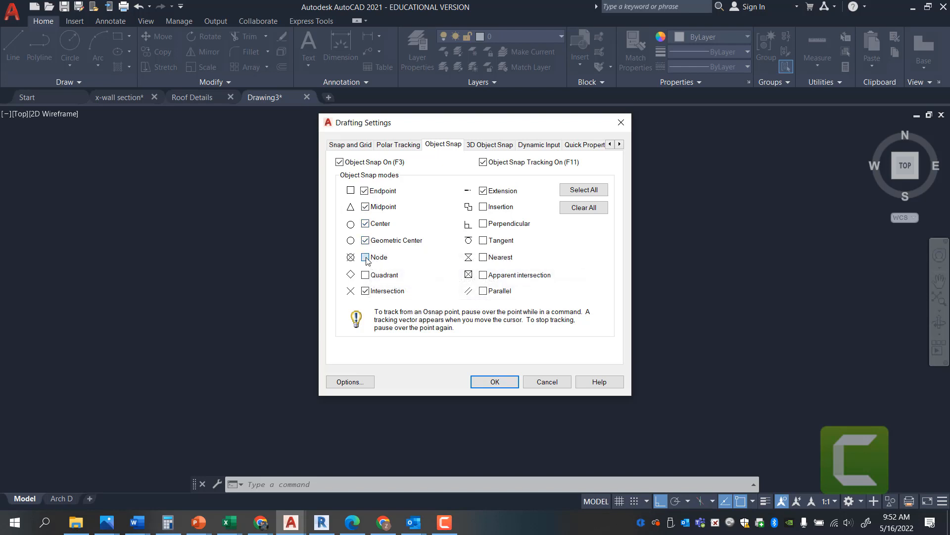
pyautogui.click(483, 223)
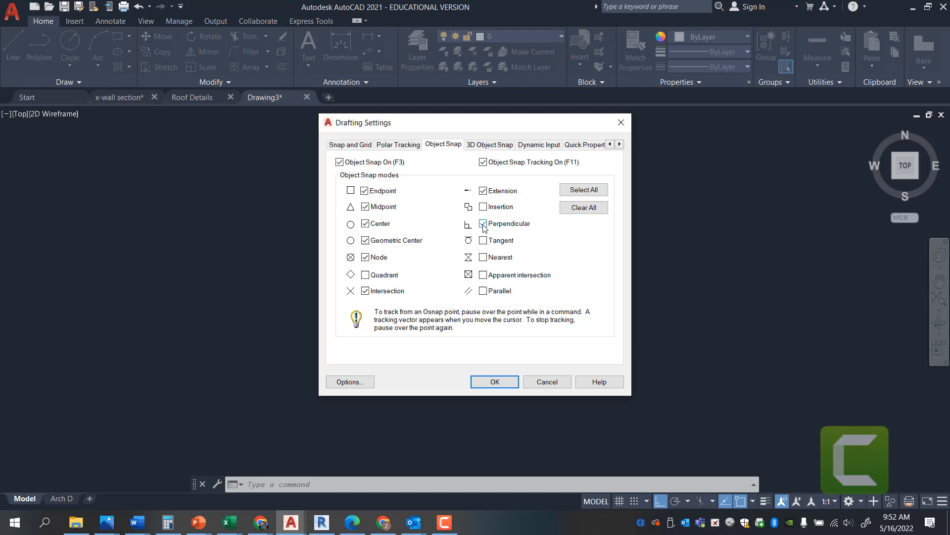
pyautogui.click(483, 224)
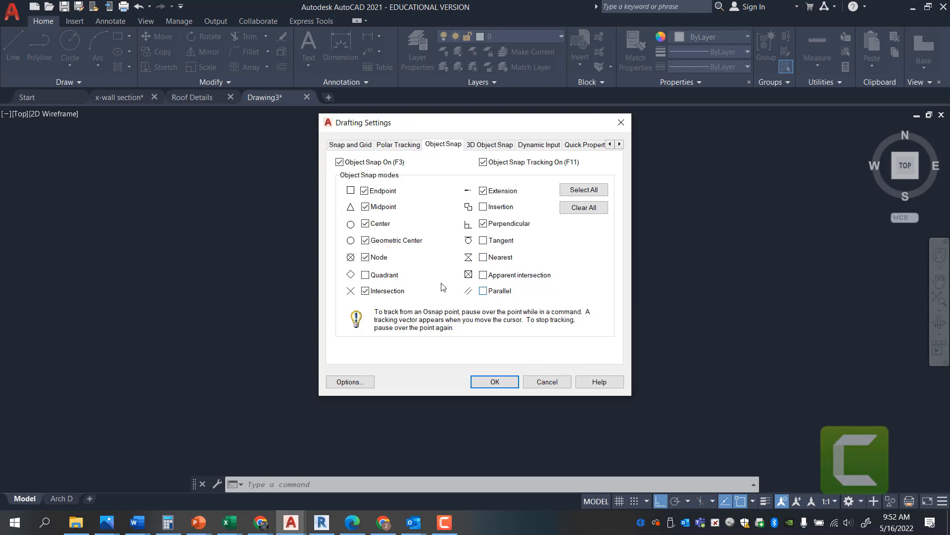
pyautogui.moveTo(450, 350)
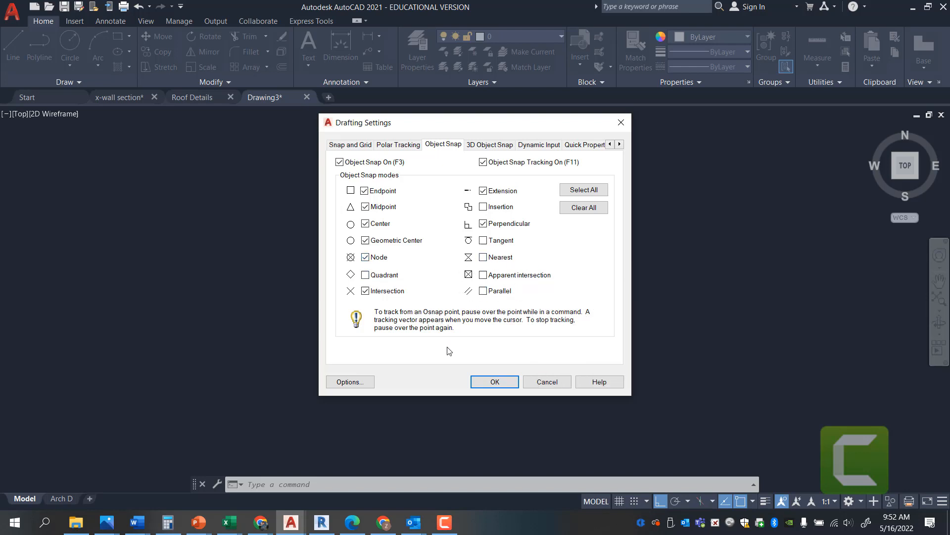
pyautogui.click(494, 381)
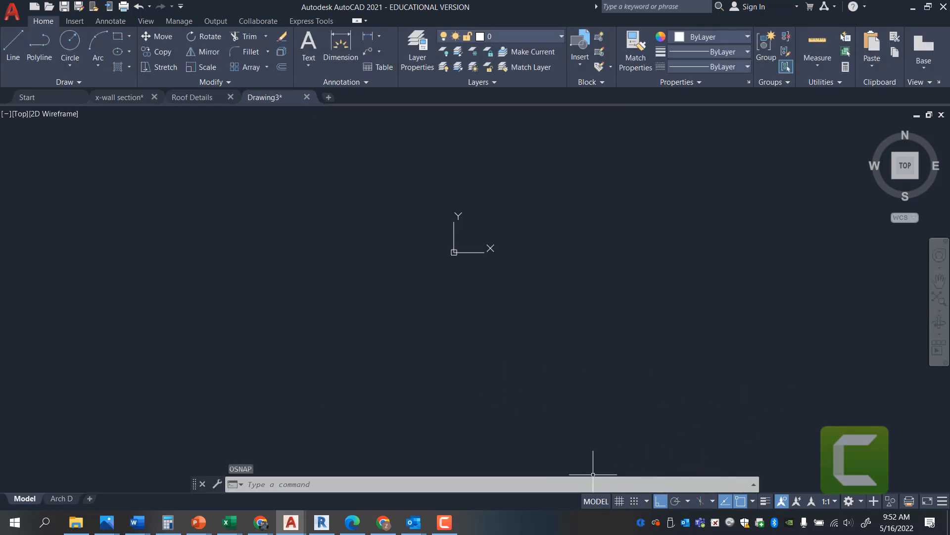
pyautogui.moveTo(69, 501)
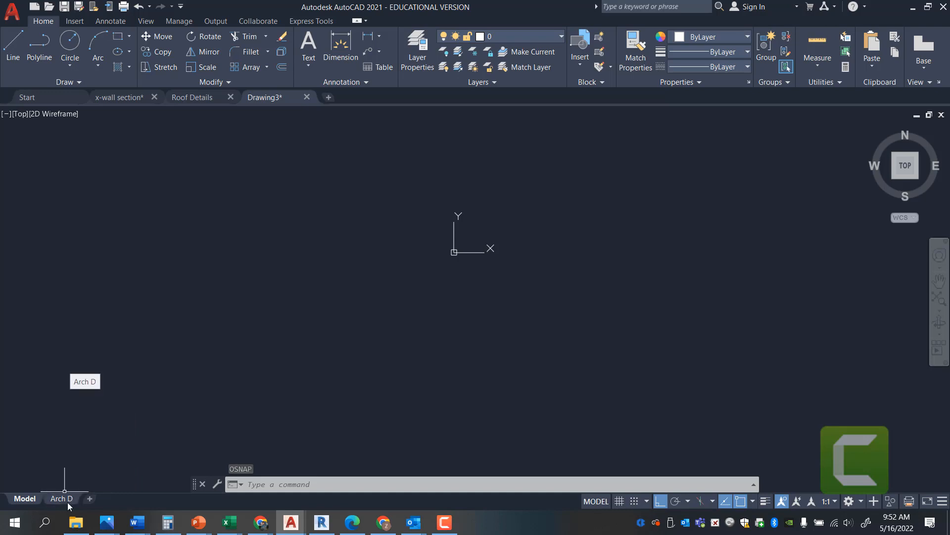
pyautogui.moveTo(69, 500)
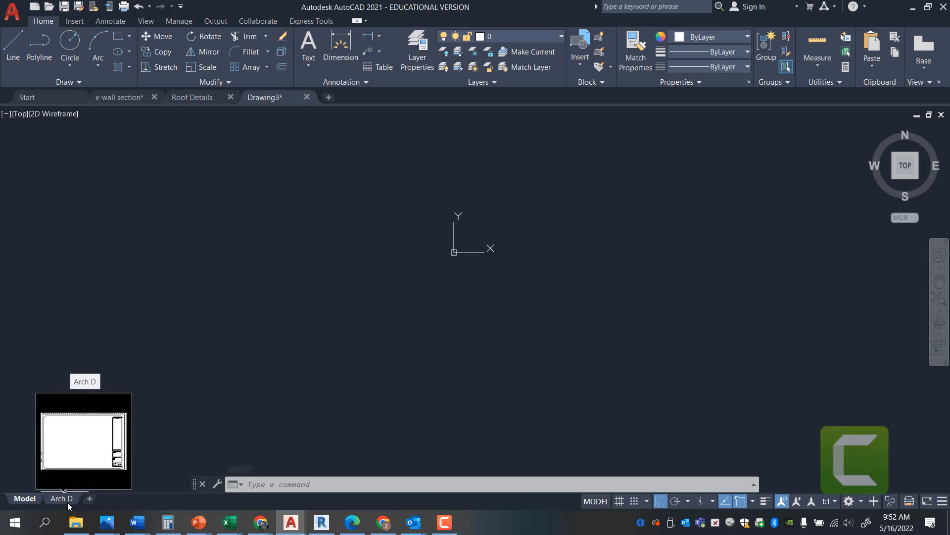
pyautogui.moveTo(140, 500)
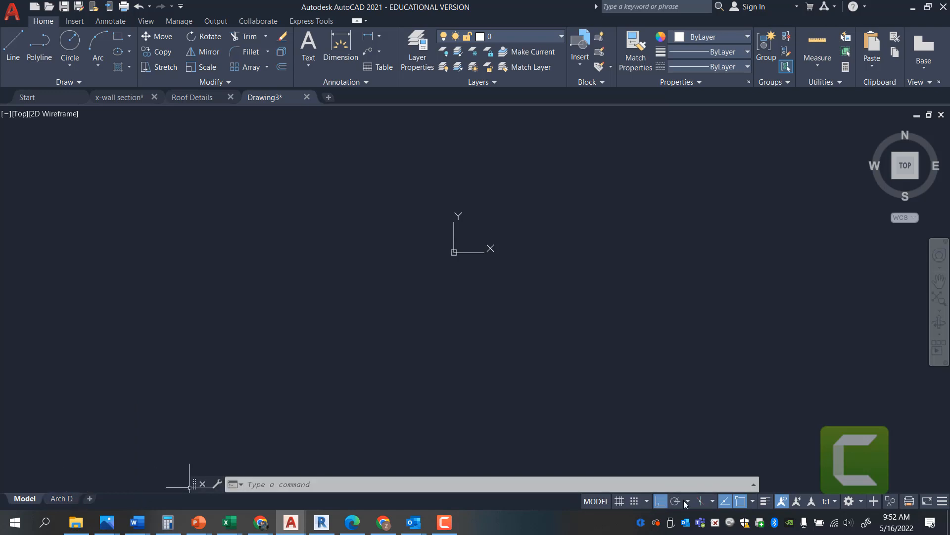
pyautogui.moveTo(620, 501)
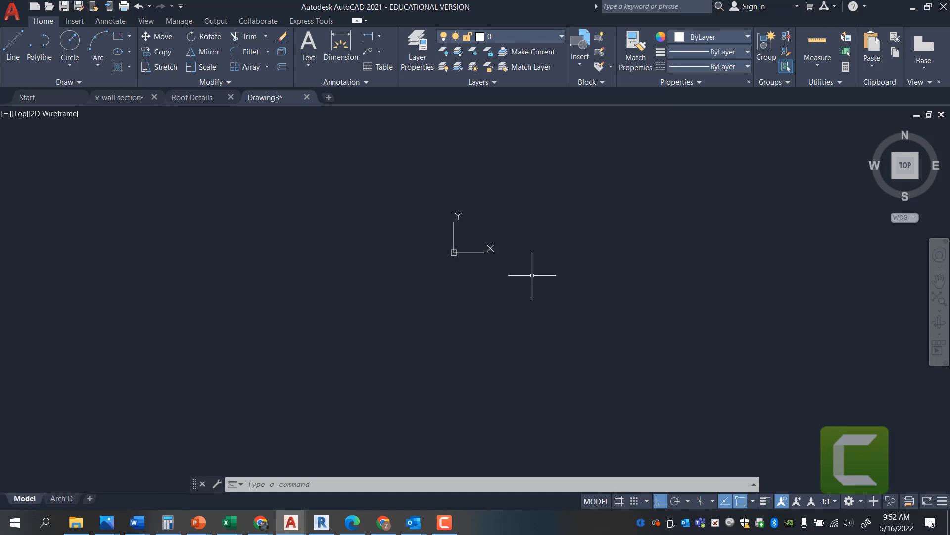
pyautogui.moveTo(525, 289)
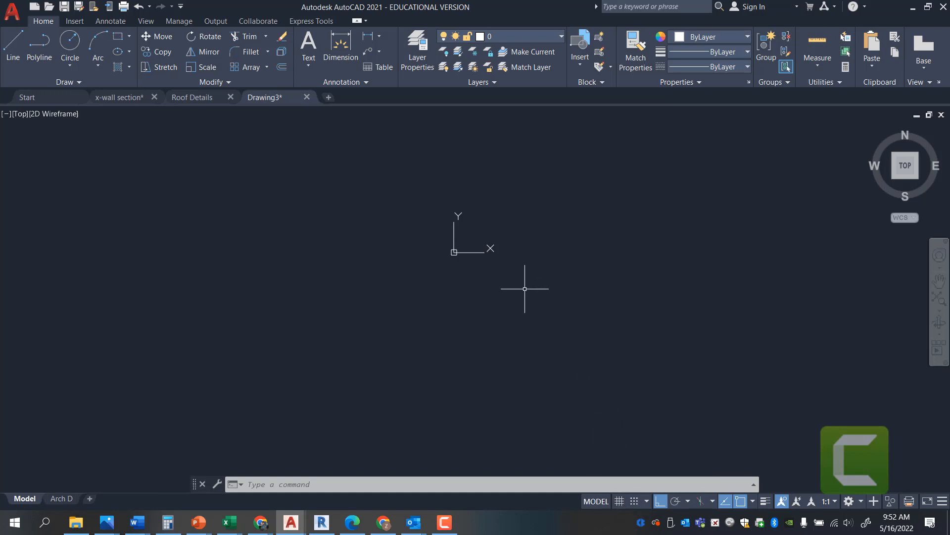
pyautogui.moveTo(526, 285)
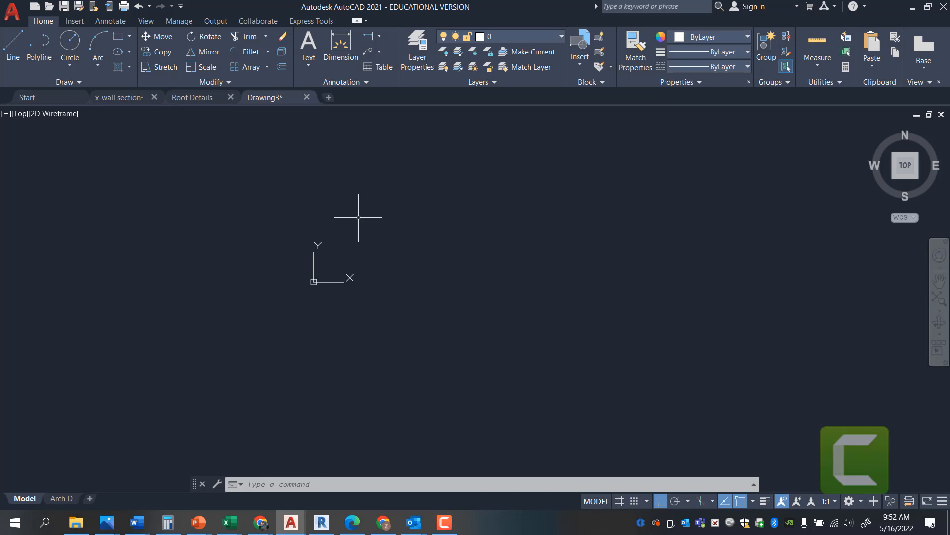
# Step: Draw three connected sides of the 3' square from a picked start point, then begin another line
pyautogui.click(12, 37)
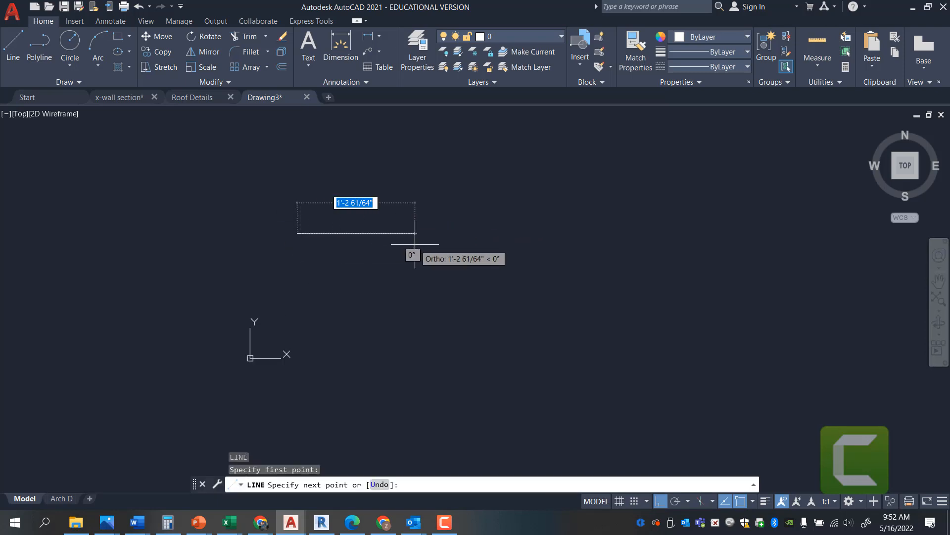
pyautogui.write('3')
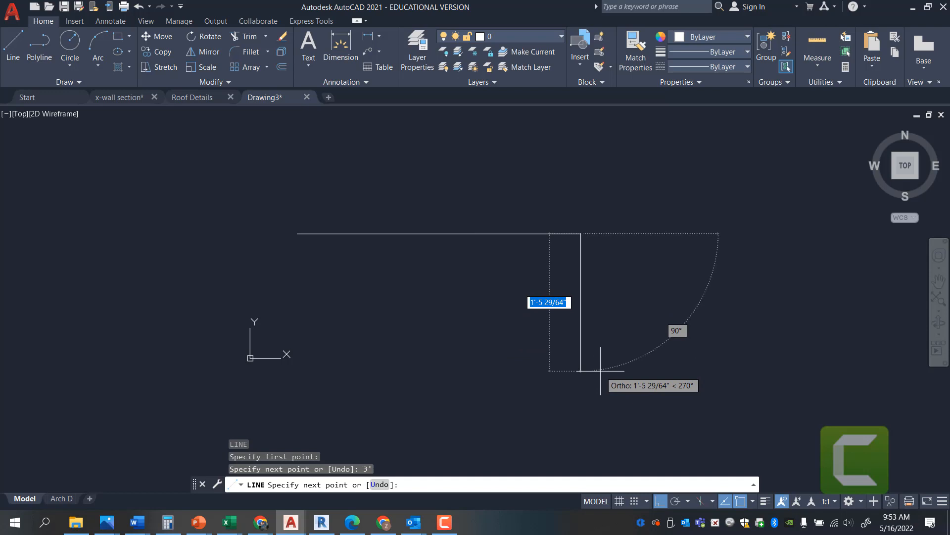
pyautogui.write("3'")
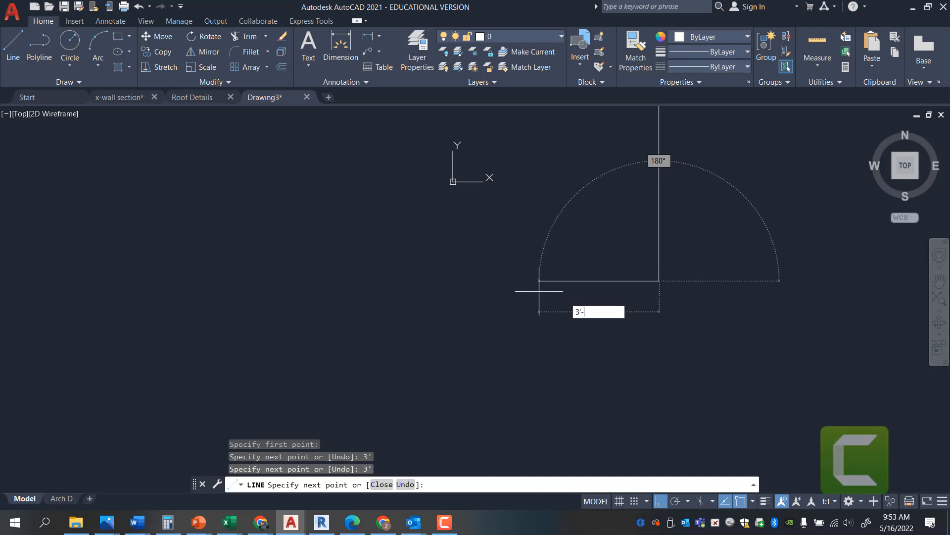
pyautogui.write('6"')
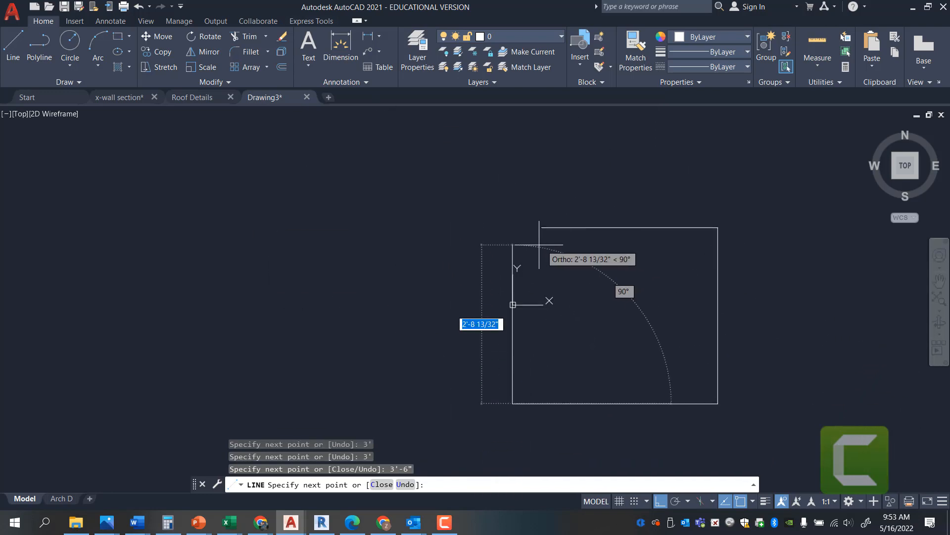
pyautogui.press('Escape')
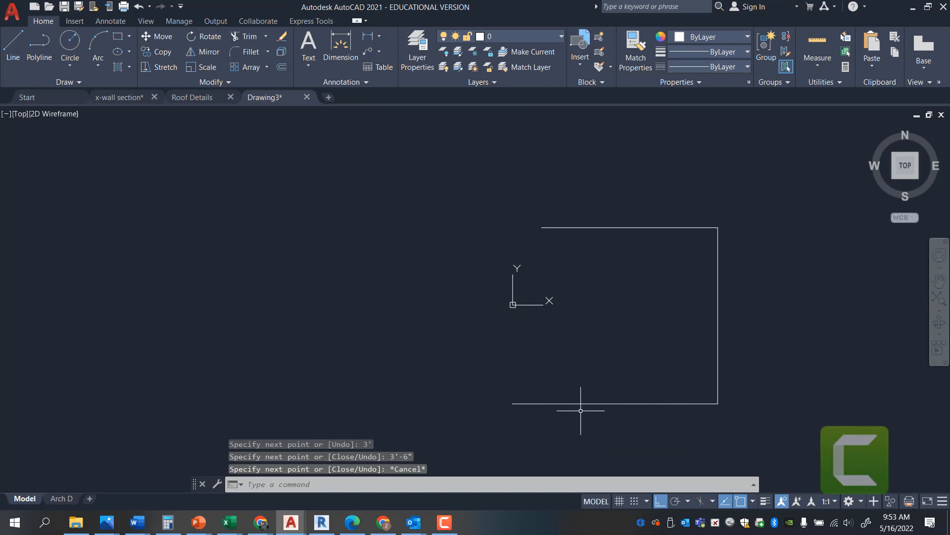
pyautogui.click(580, 403)
pyautogui.write('3')
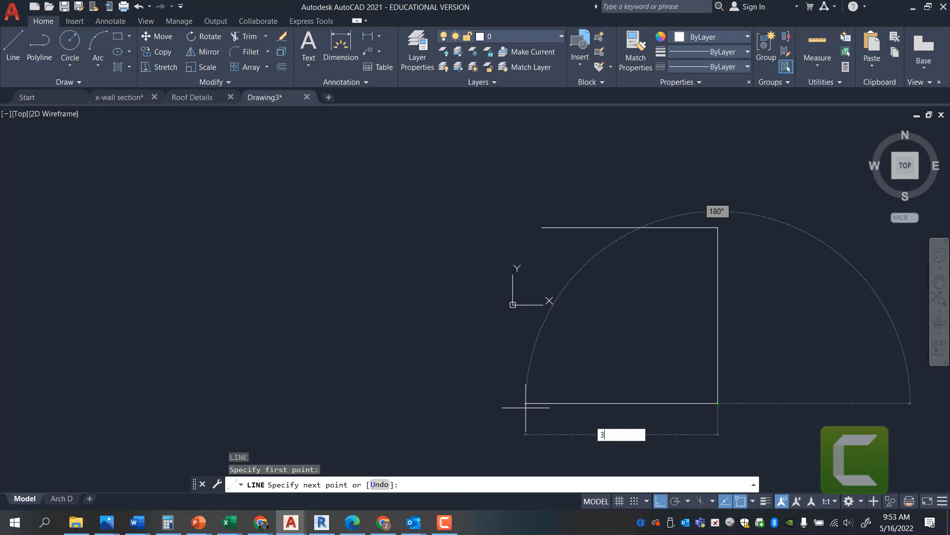
# Step: Cancel the unfinished line, delete the bottom side, then restore it with Undo
pyautogui.press('enter')
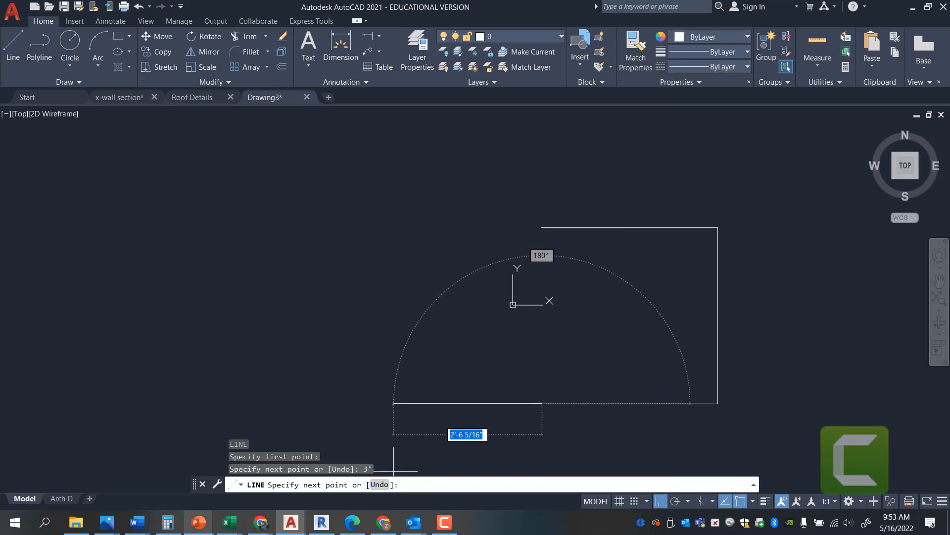
pyautogui.press('Escape')
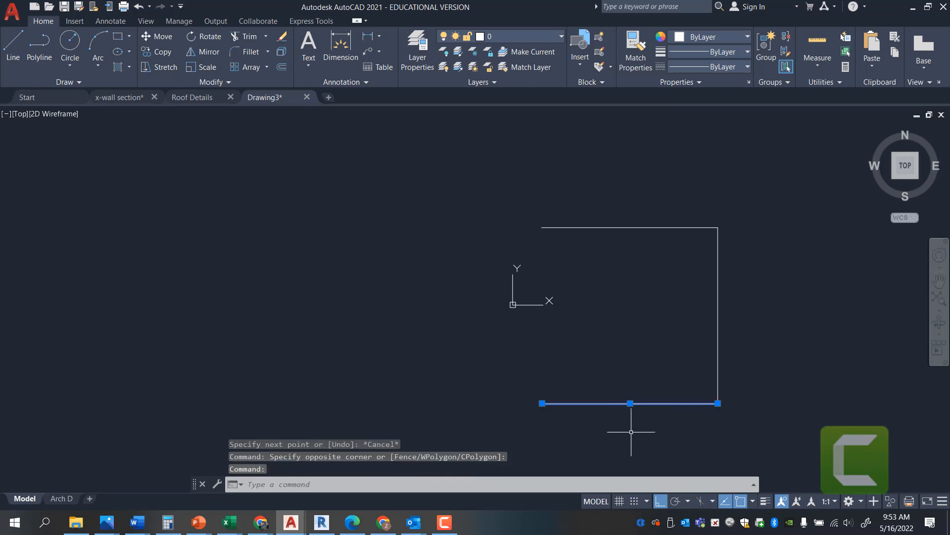
pyautogui.press('Delete')
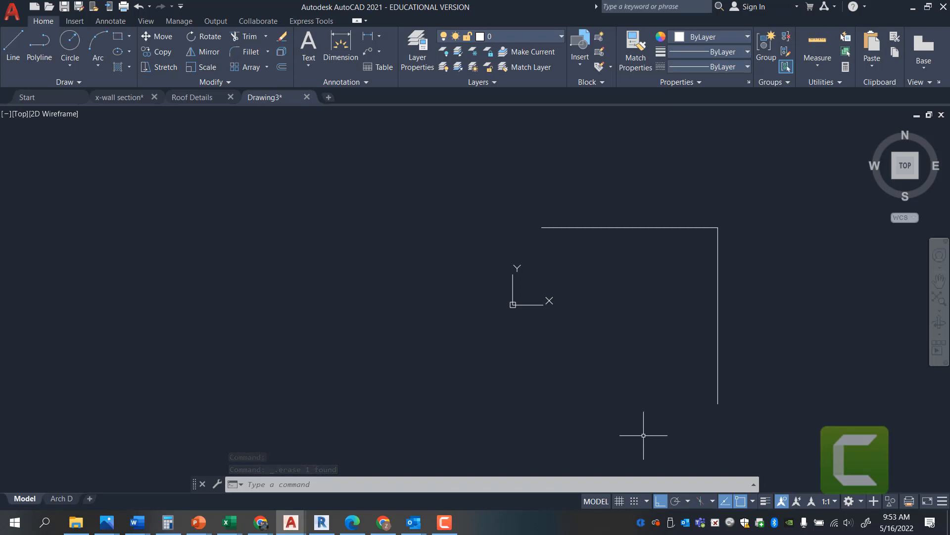
pyautogui.click(150, 6)
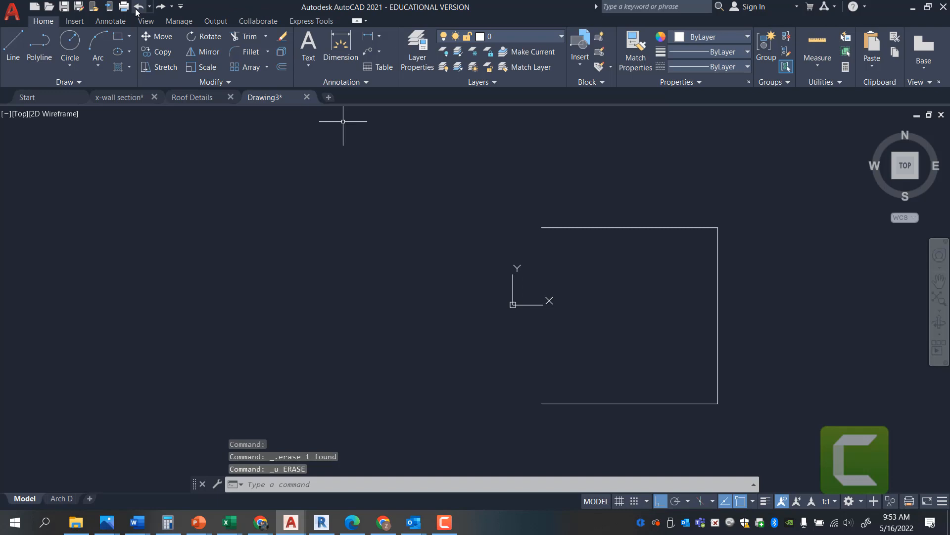
pyautogui.moveTo(395, 190)
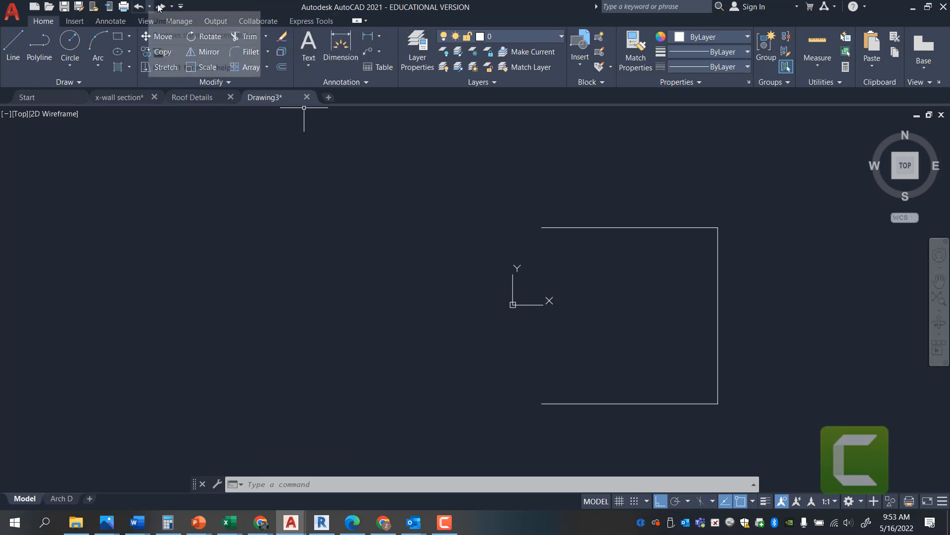
pyautogui.moveTo(590, 328)
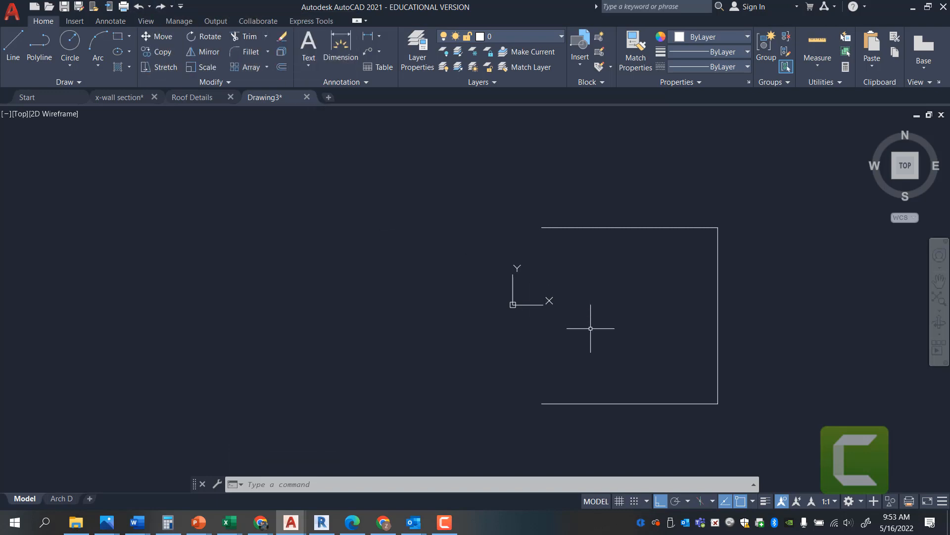
pyautogui.moveTo(597, 351)
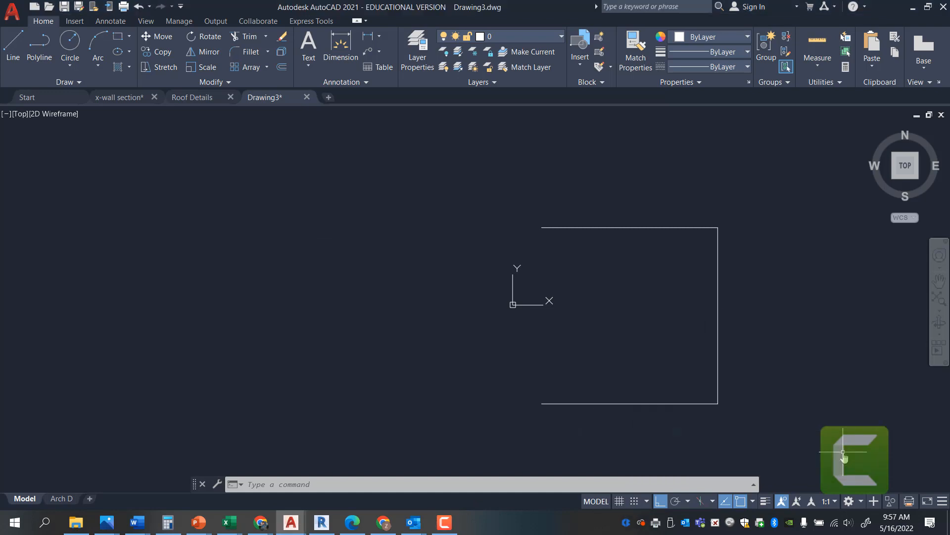
pyautogui.moveTo(555, 399)
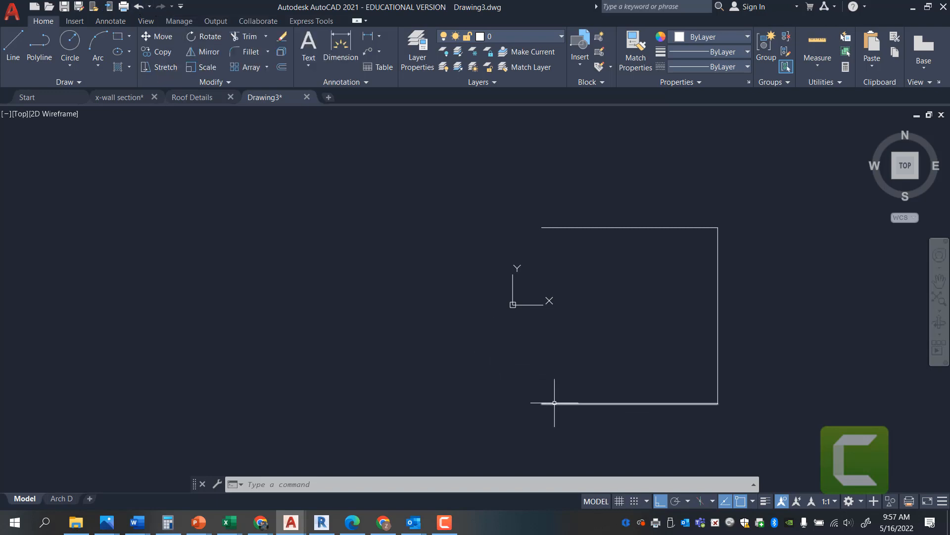
pyautogui.moveTo(559, 407)
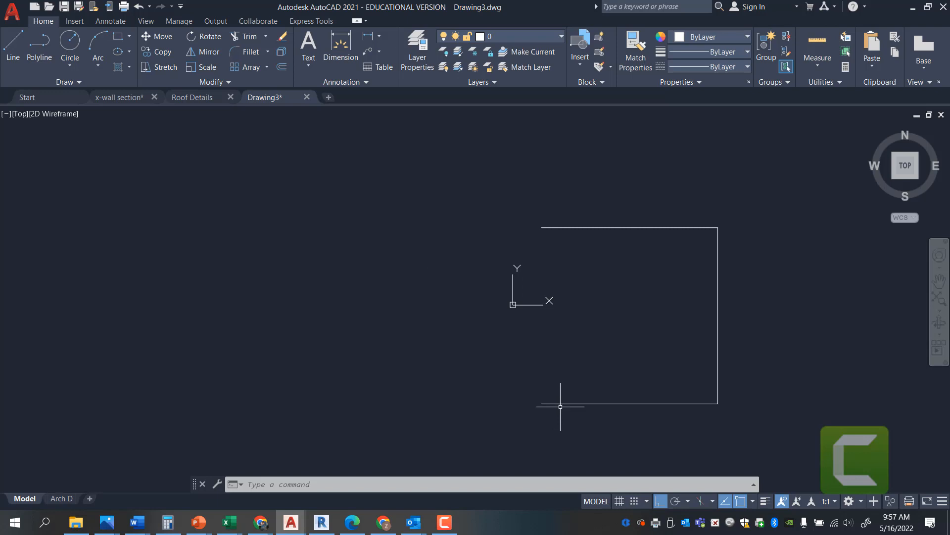
# Step: Start the Line tool to draw the missing left side
pyautogui.click(12, 44)
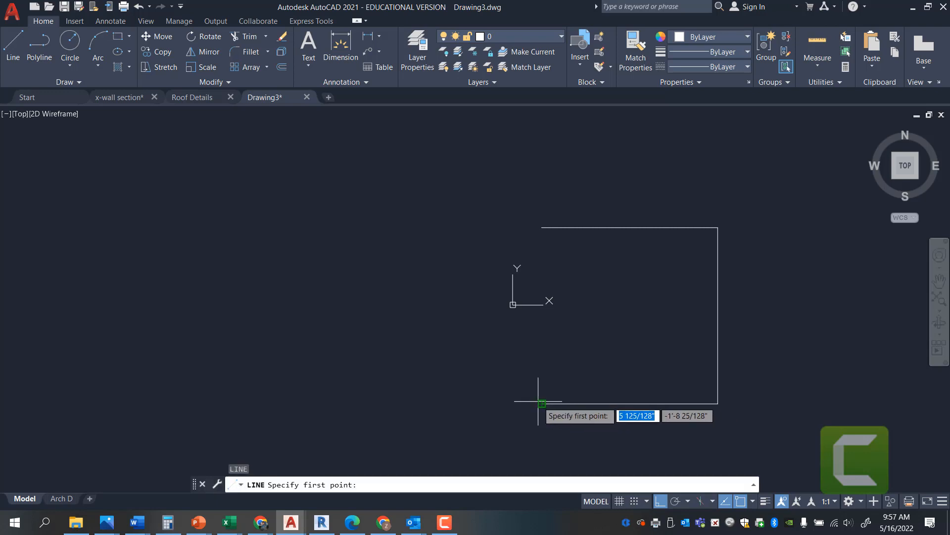
pyautogui.moveTo(528, 392)
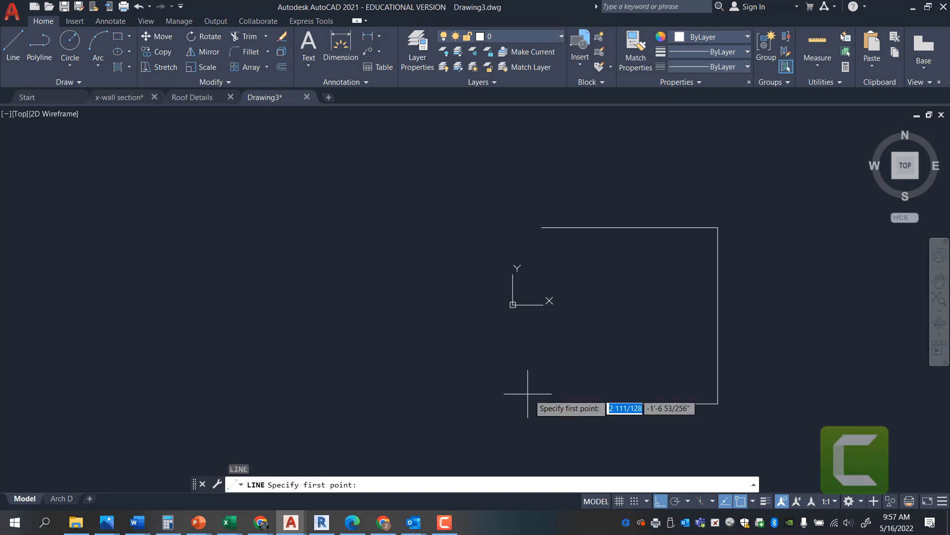
pyautogui.moveTo(541, 404)
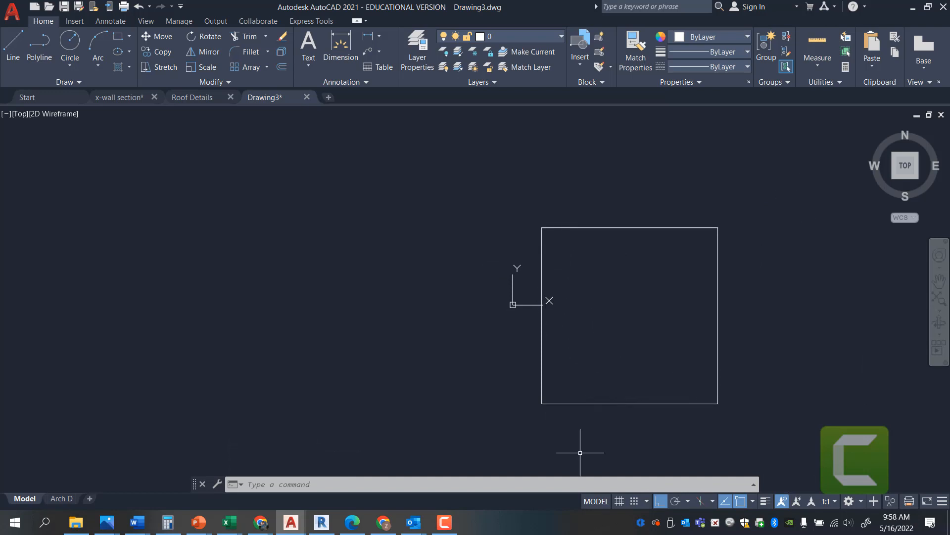
pyautogui.moveTo(479, 221)
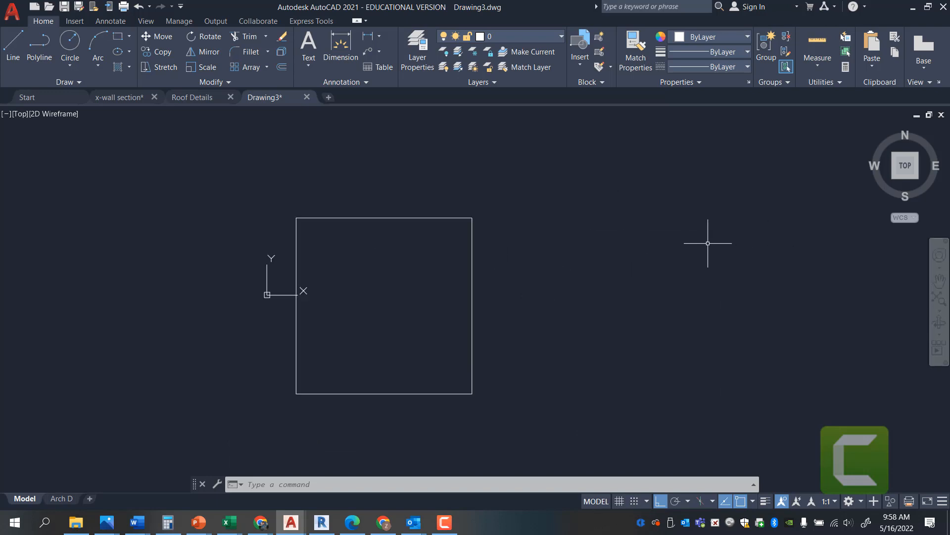
# Step: Start PLINE right of the line square and enter 3' lengths for each side
pyautogui.write('PLINE Specify start point:')
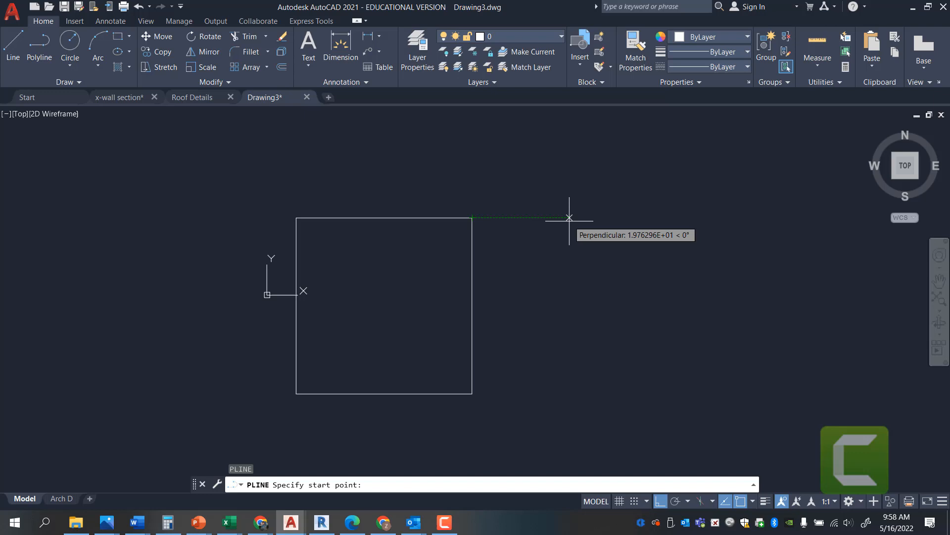
pyautogui.click(569, 217)
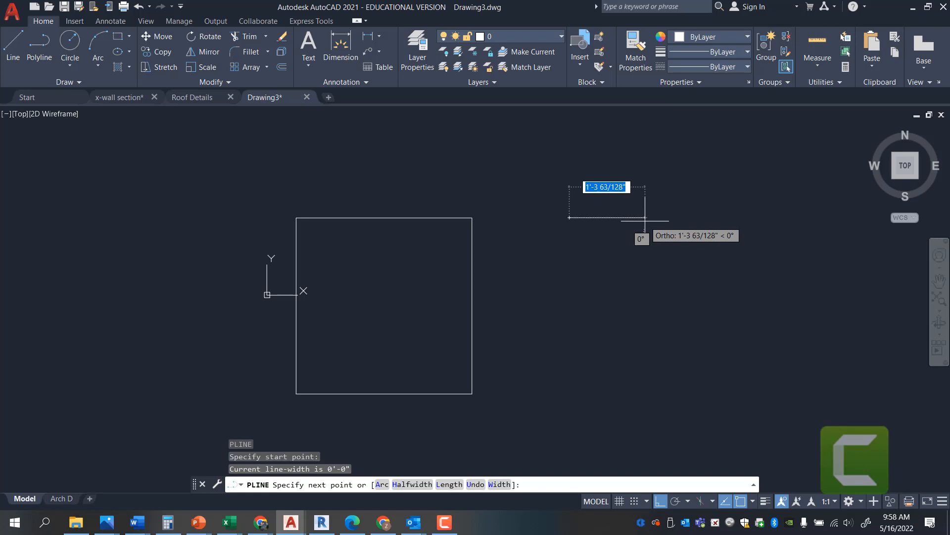
pyautogui.write("3'")
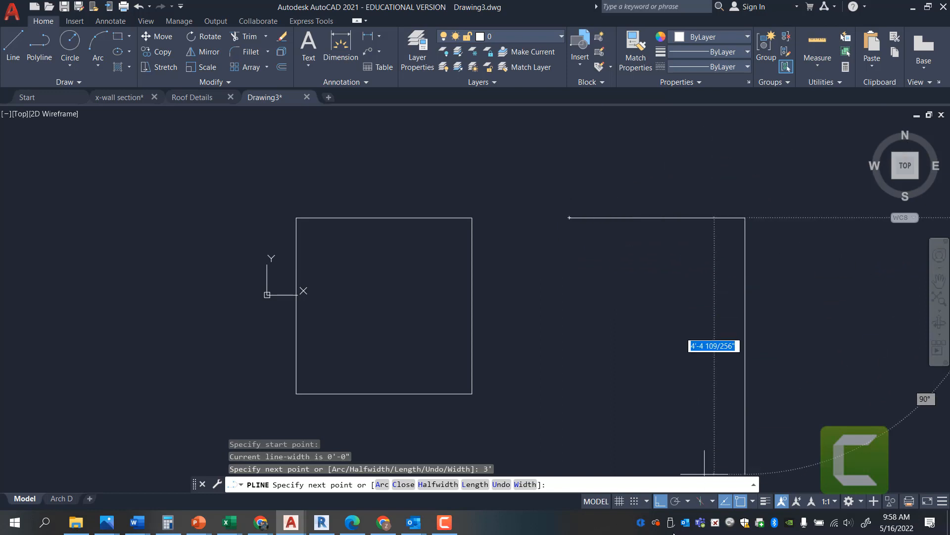
pyautogui.moveTo(660, 501)
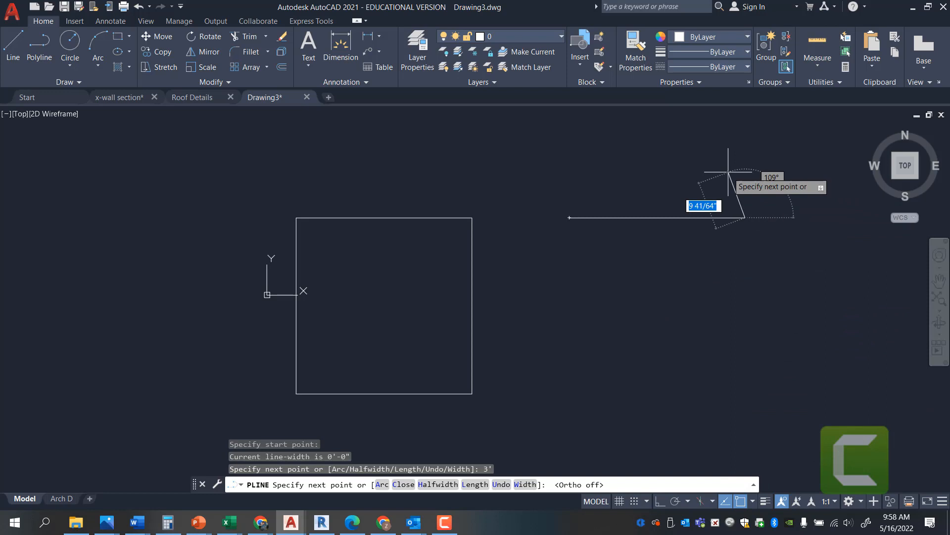
pyautogui.moveTo(821, 149)
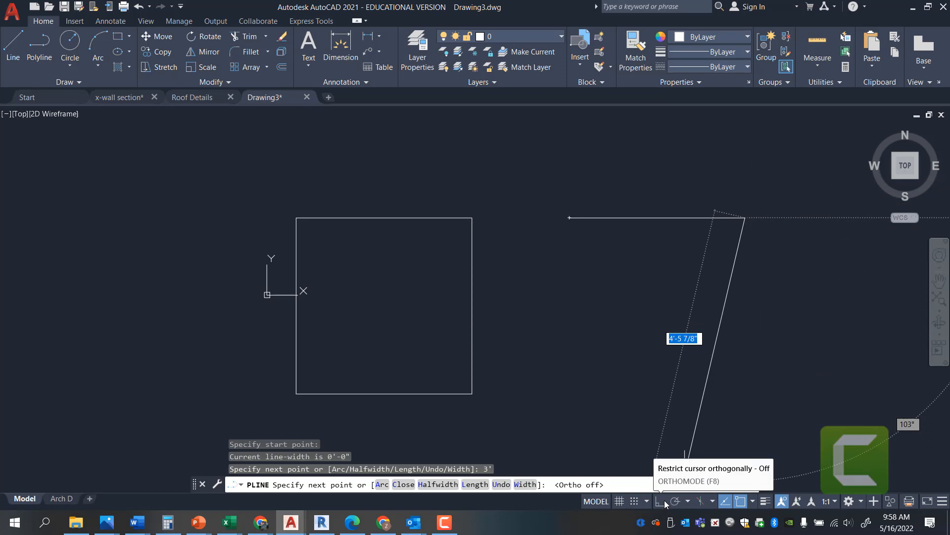
pyautogui.moveTo(725, 440)
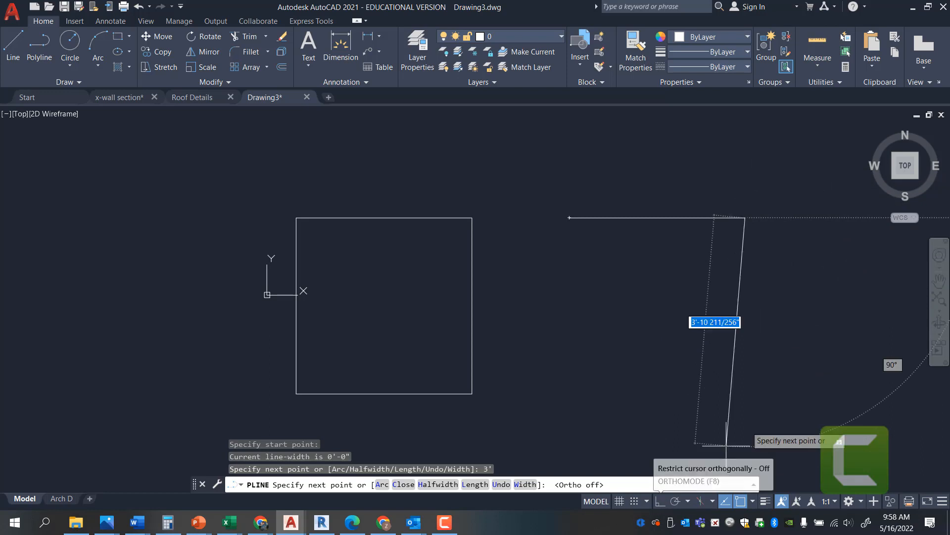
pyautogui.moveTo(811, 307)
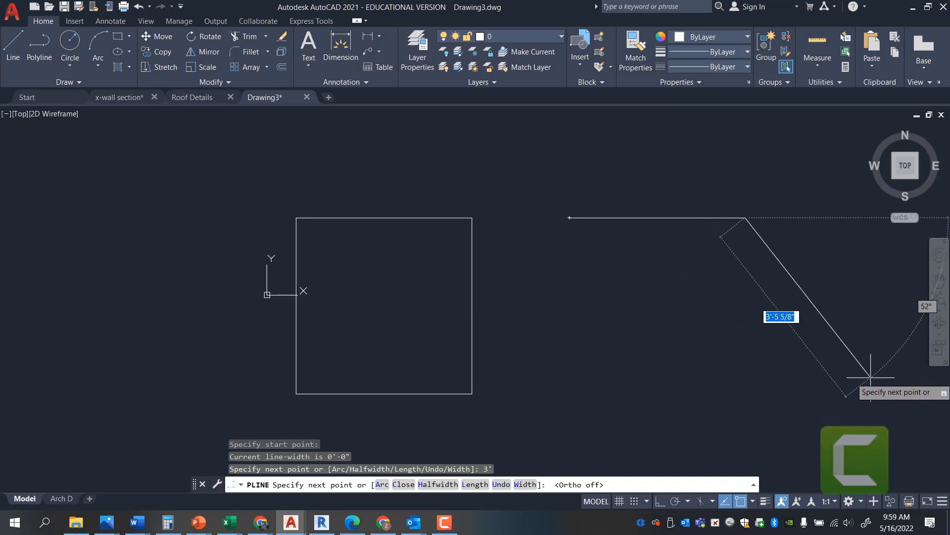
pyautogui.press('Win+P')
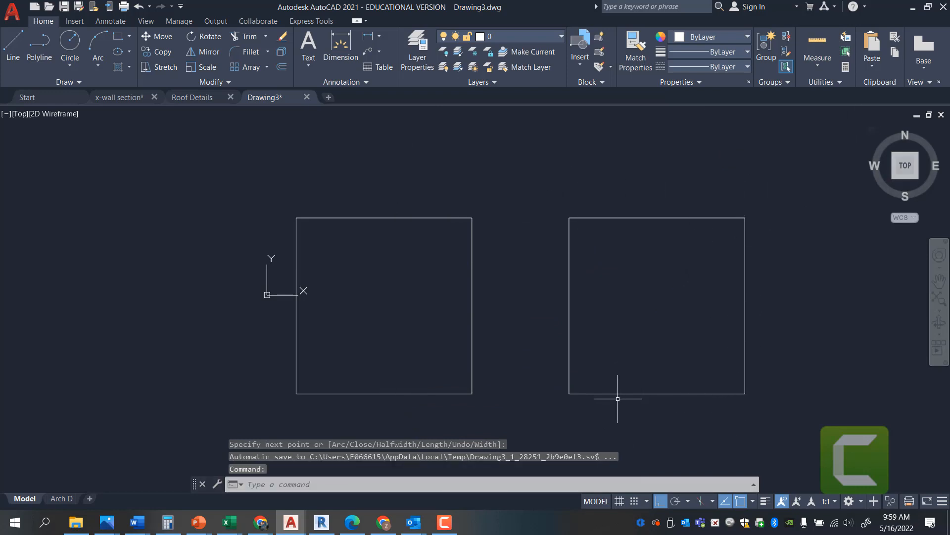
pyautogui.moveTo(602, 220)
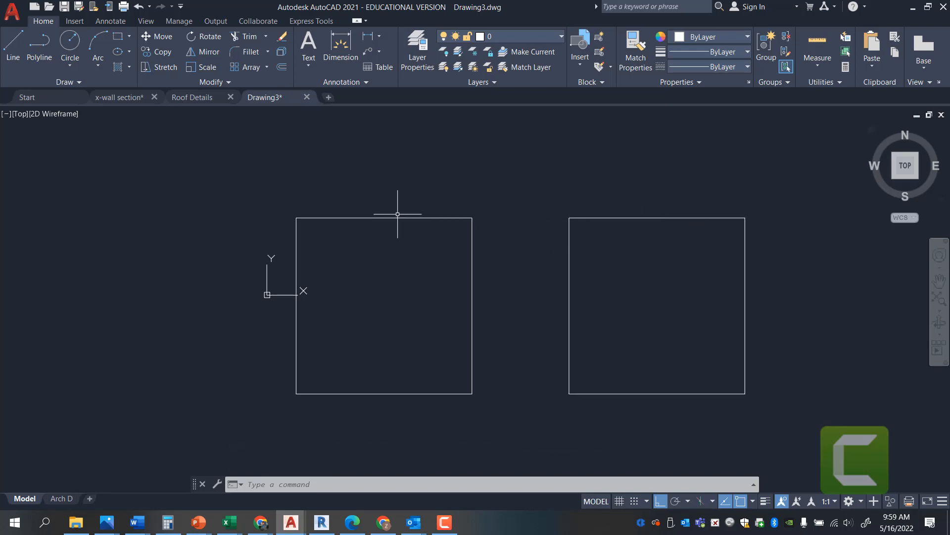
pyautogui.click(397, 218)
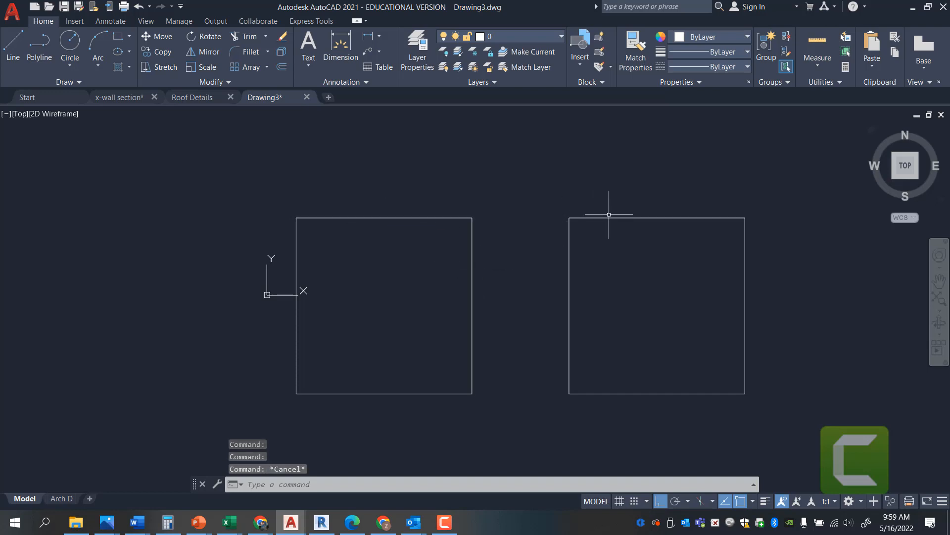
pyautogui.moveTo(609, 216)
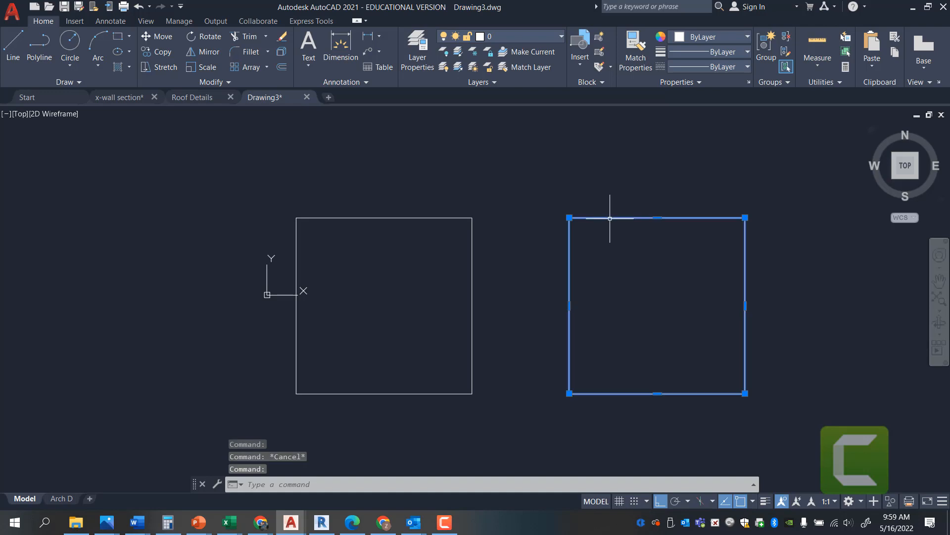
pyautogui.moveTo(586, 277)
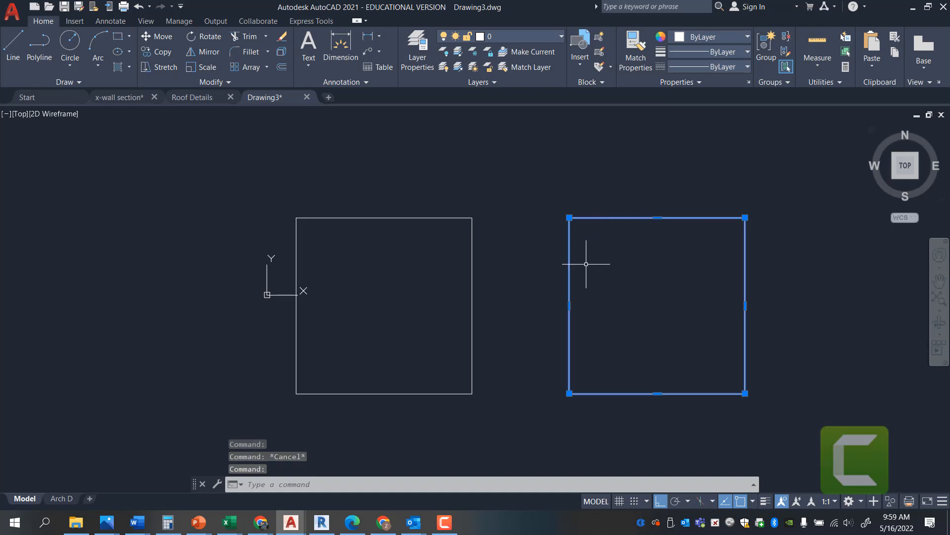
pyautogui.moveTo(578, 305)
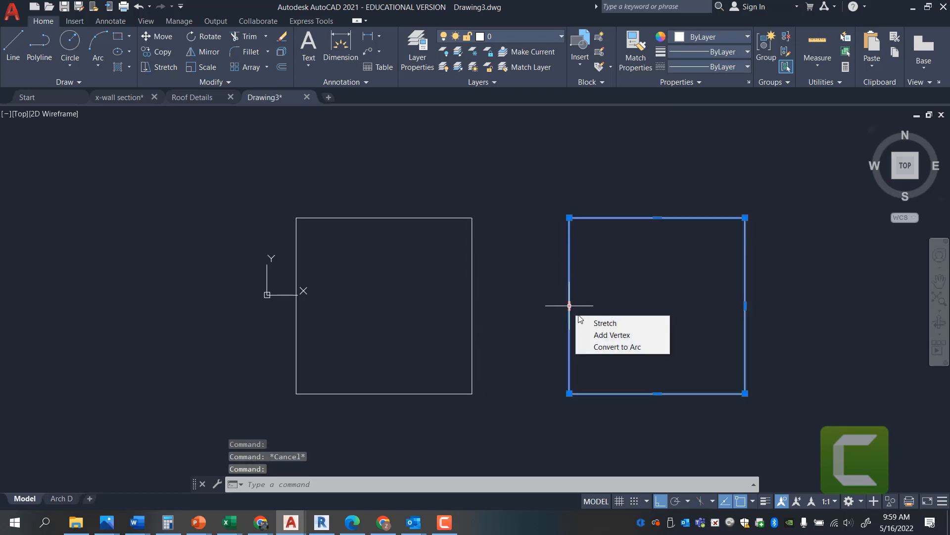
pyautogui.moveTo(617, 347)
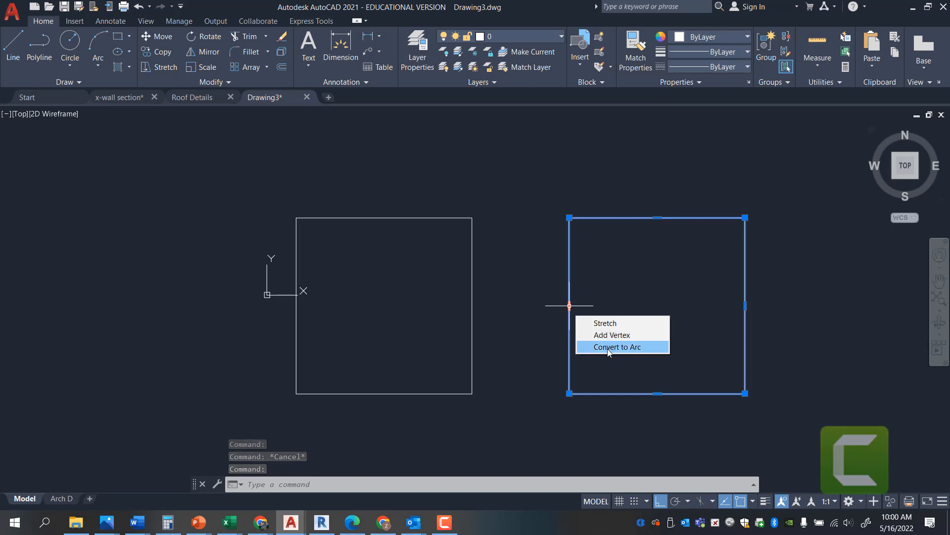
pyautogui.click(618, 347)
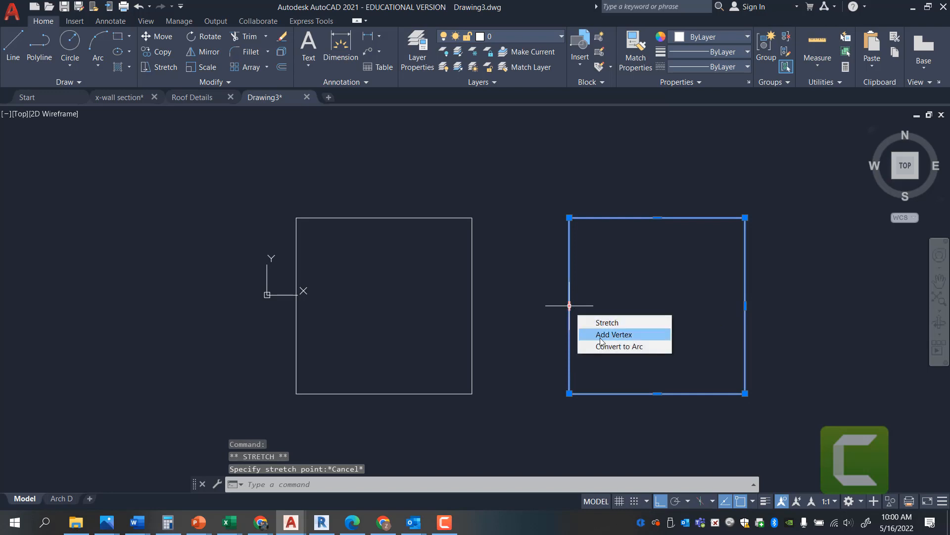
pyautogui.click(614, 334)
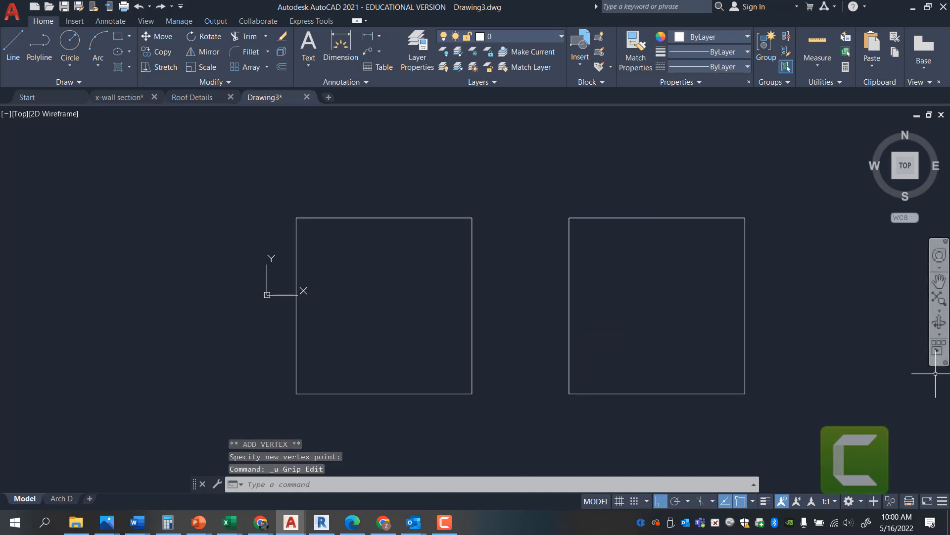
pyautogui.moveTo(615, 237)
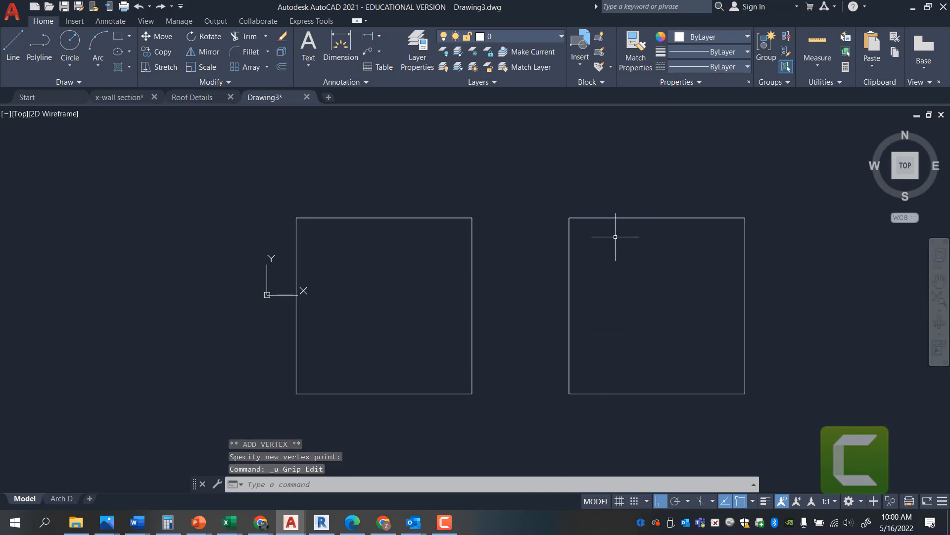
pyautogui.moveTo(342, 327)
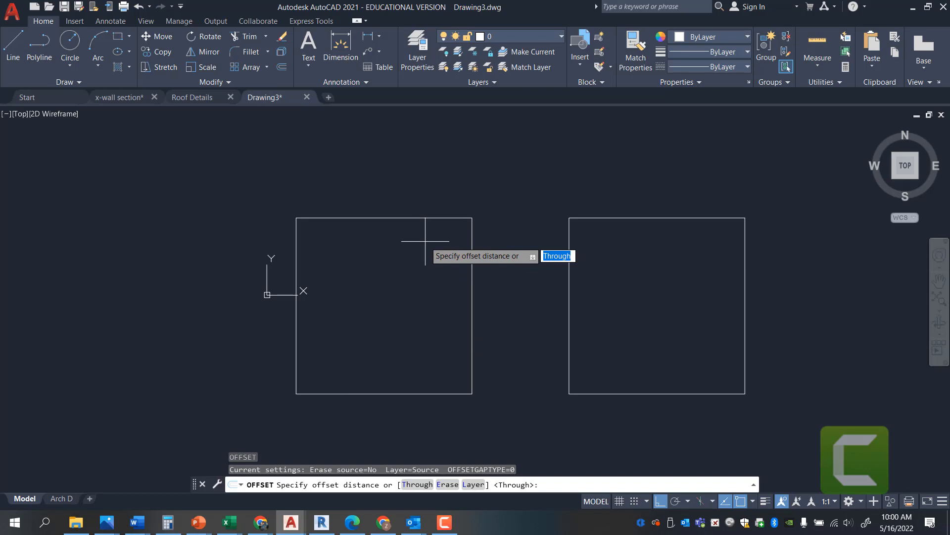
# Step: Set a 3" offset distance, offset the squares outward including the polyline, then finish
pyautogui.write('3')
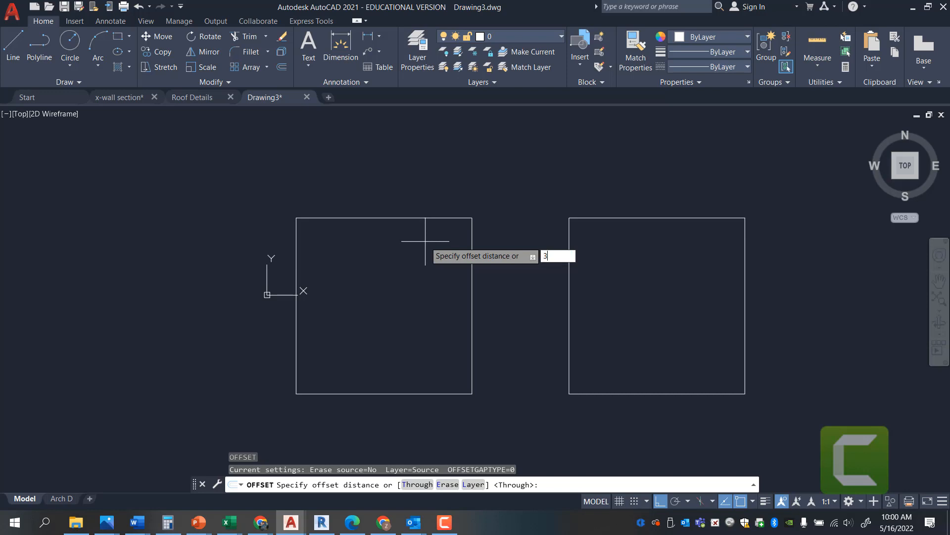
pyautogui.press('Enter')
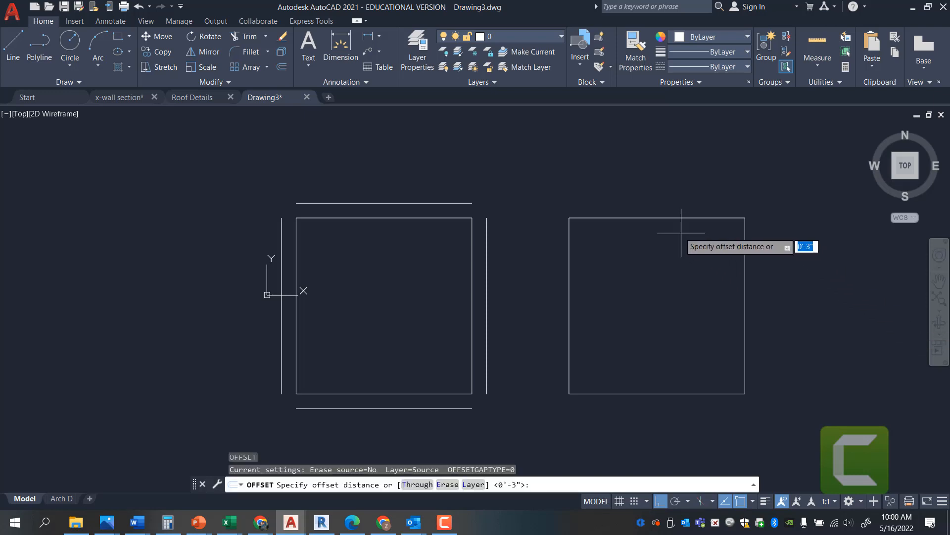
pyautogui.click(657, 219)
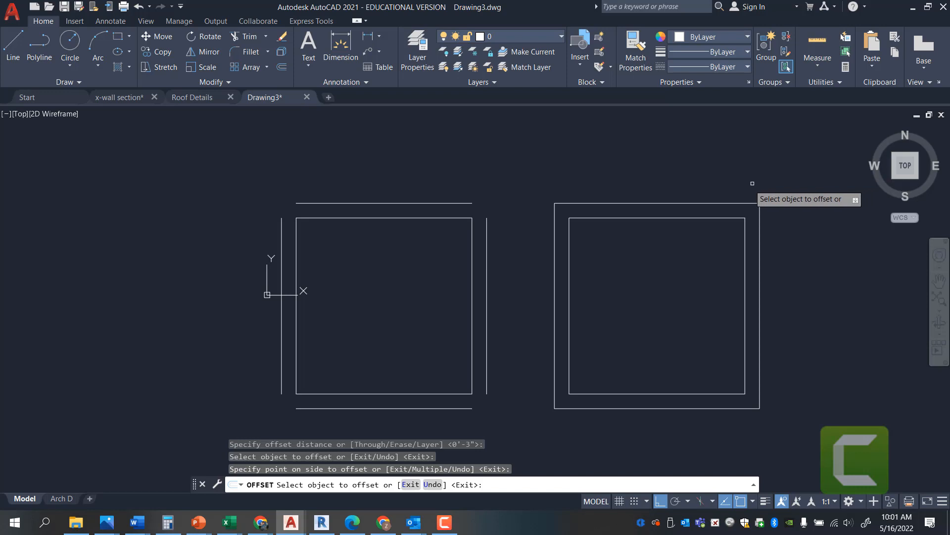
pyautogui.press('Escape')
pyautogui.write('r')
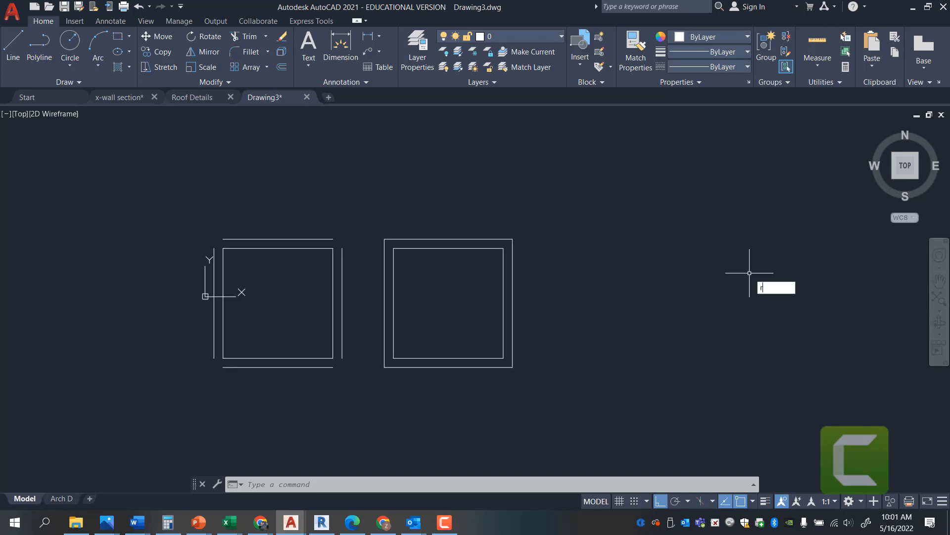
# Step: Draw a rectangle with REC, picking its first corner and entering 3',3' as the opposite corner
pyautogui.write('EC')
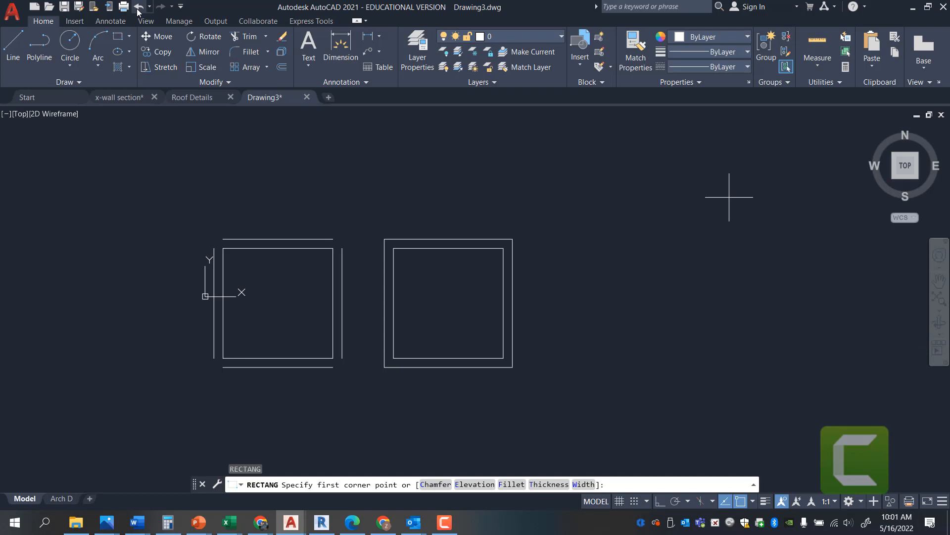
pyautogui.moveTo(139, 6)
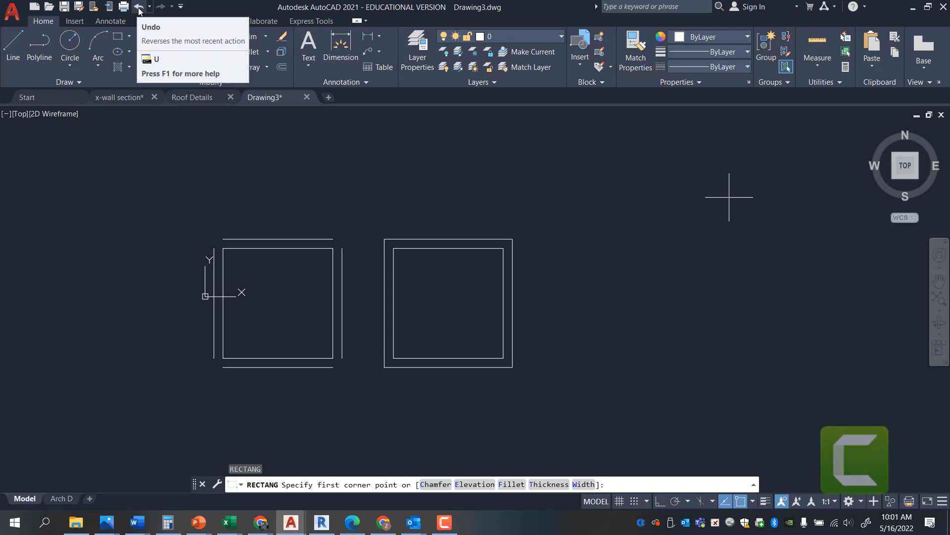
pyautogui.moveTo(161, 6)
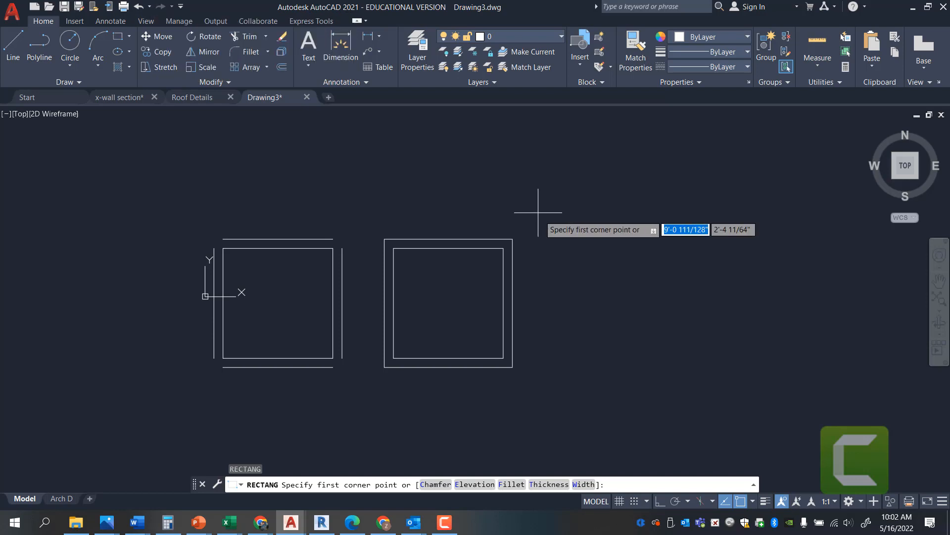
pyautogui.moveTo(575, 245)
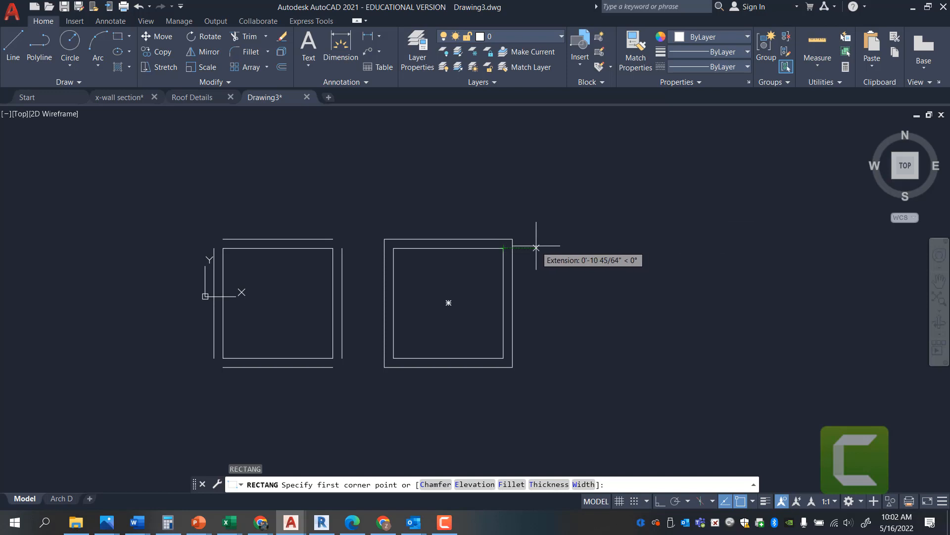
pyautogui.click(536, 247)
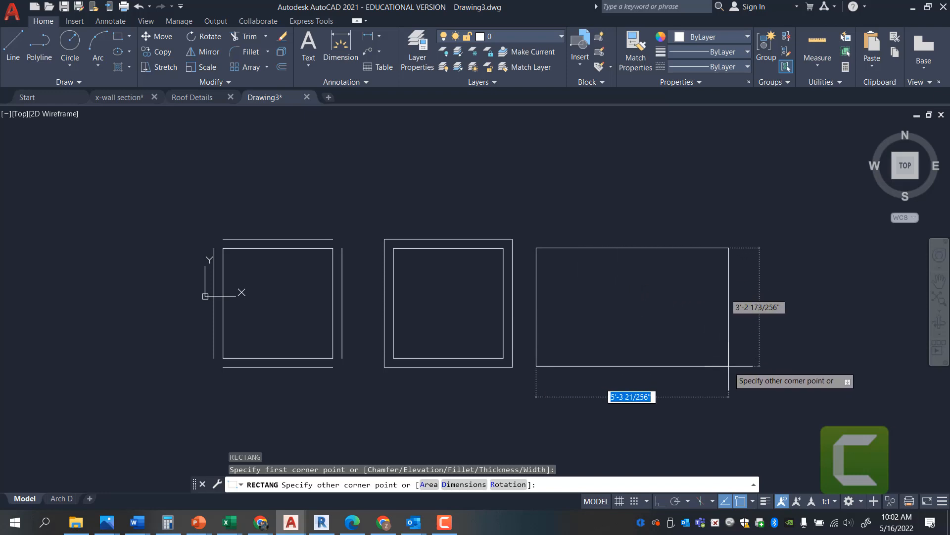
pyautogui.write('3')
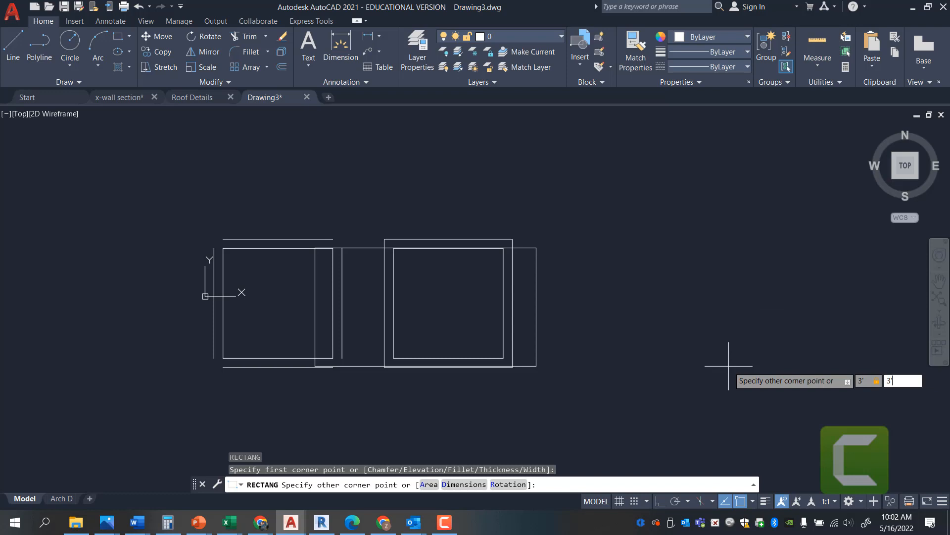
pyautogui.press('Enter')
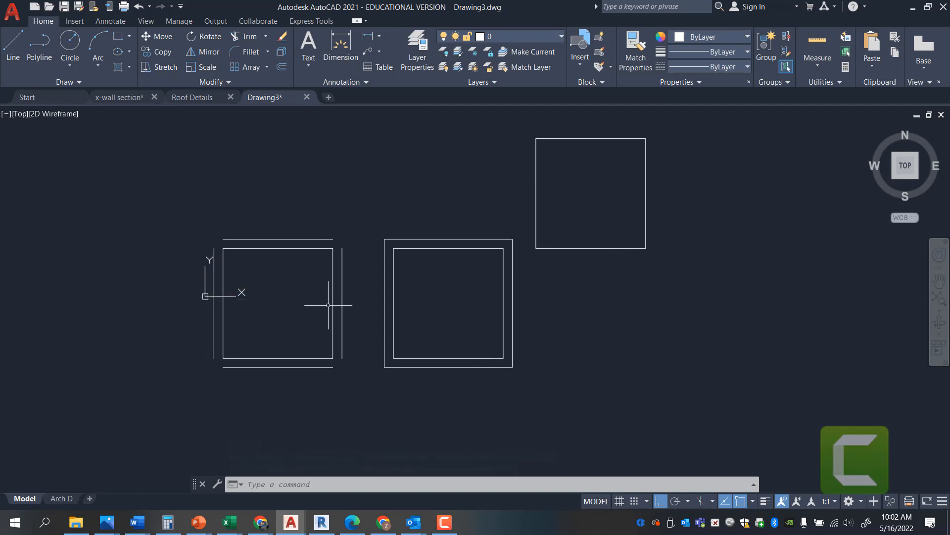
pyautogui.moveTo(647, 240)
pyautogui.write('M')
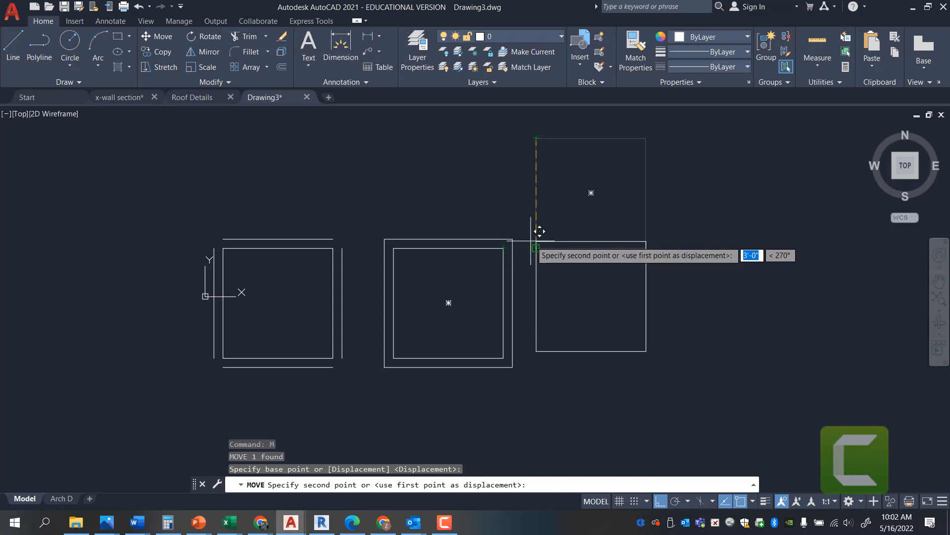
# Step: Place the rectangle 3' lower, level with the two offset squares
pyautogui.click(362, 293)
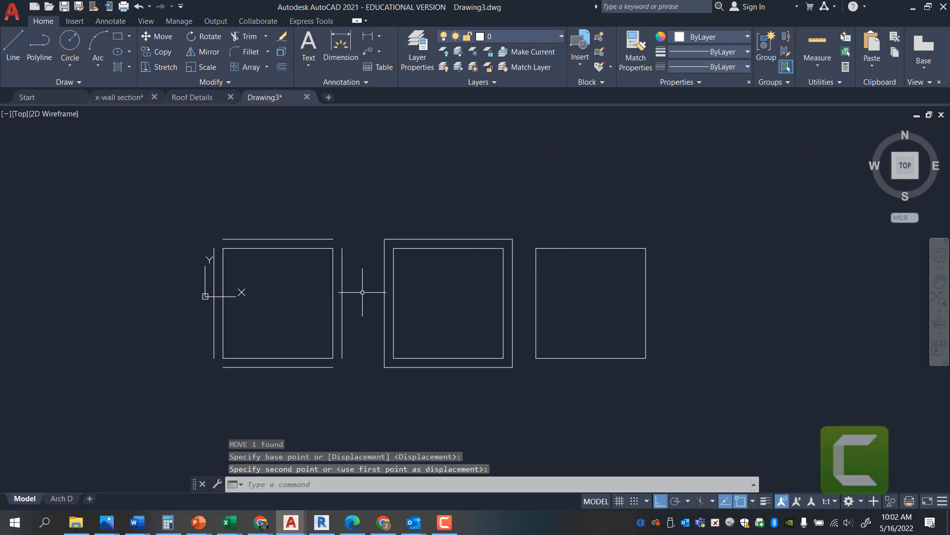
pyautogui.moveTo(359, 287)
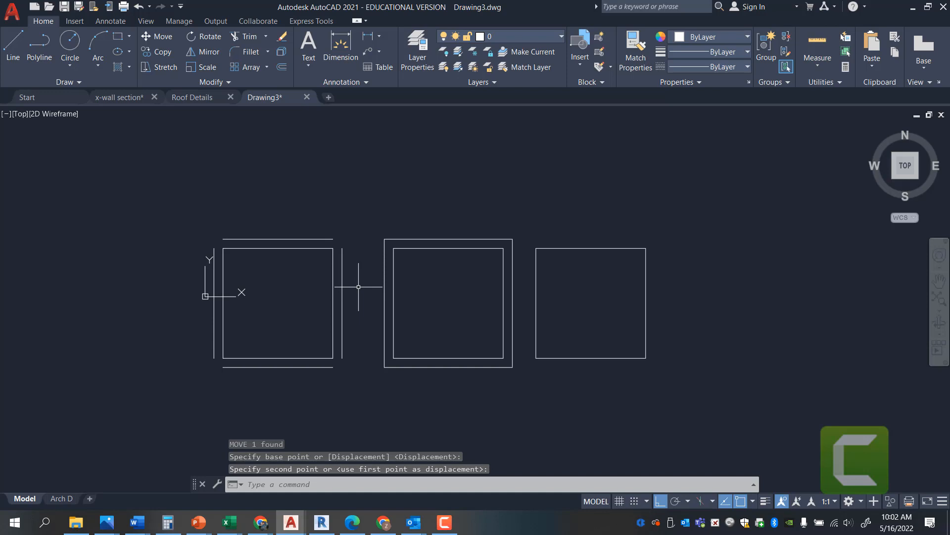
pyautogui.moveTo(262, 263)
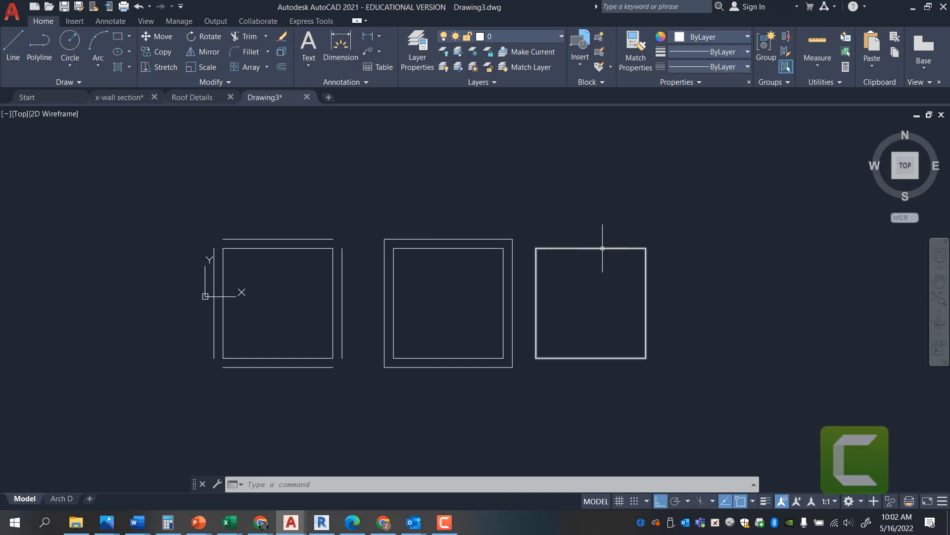
pyautogui.moveTo(614, 247)
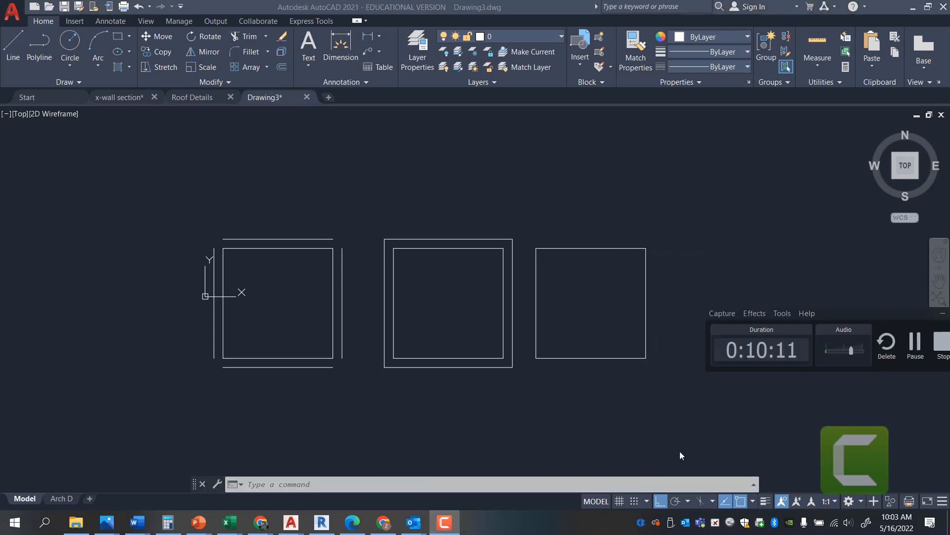
pyautogui.moveTo(756, 452)
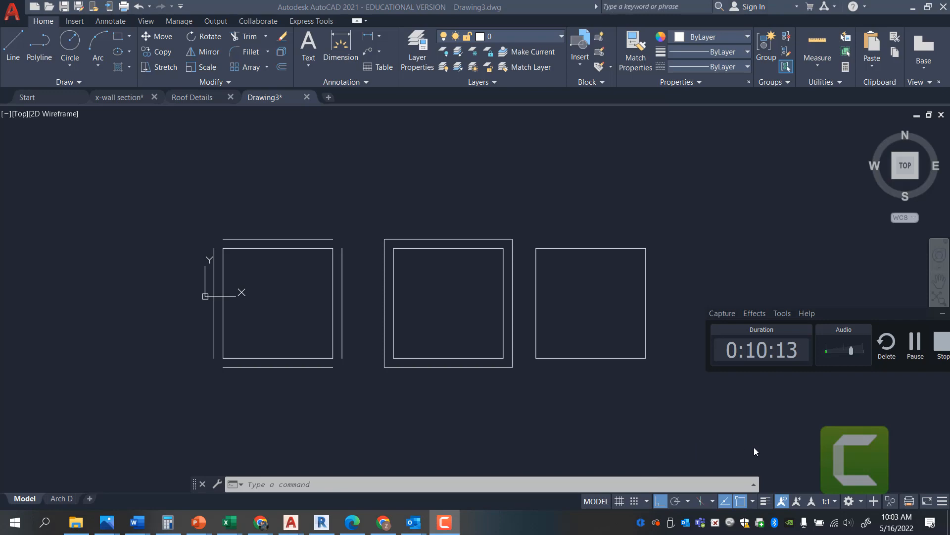